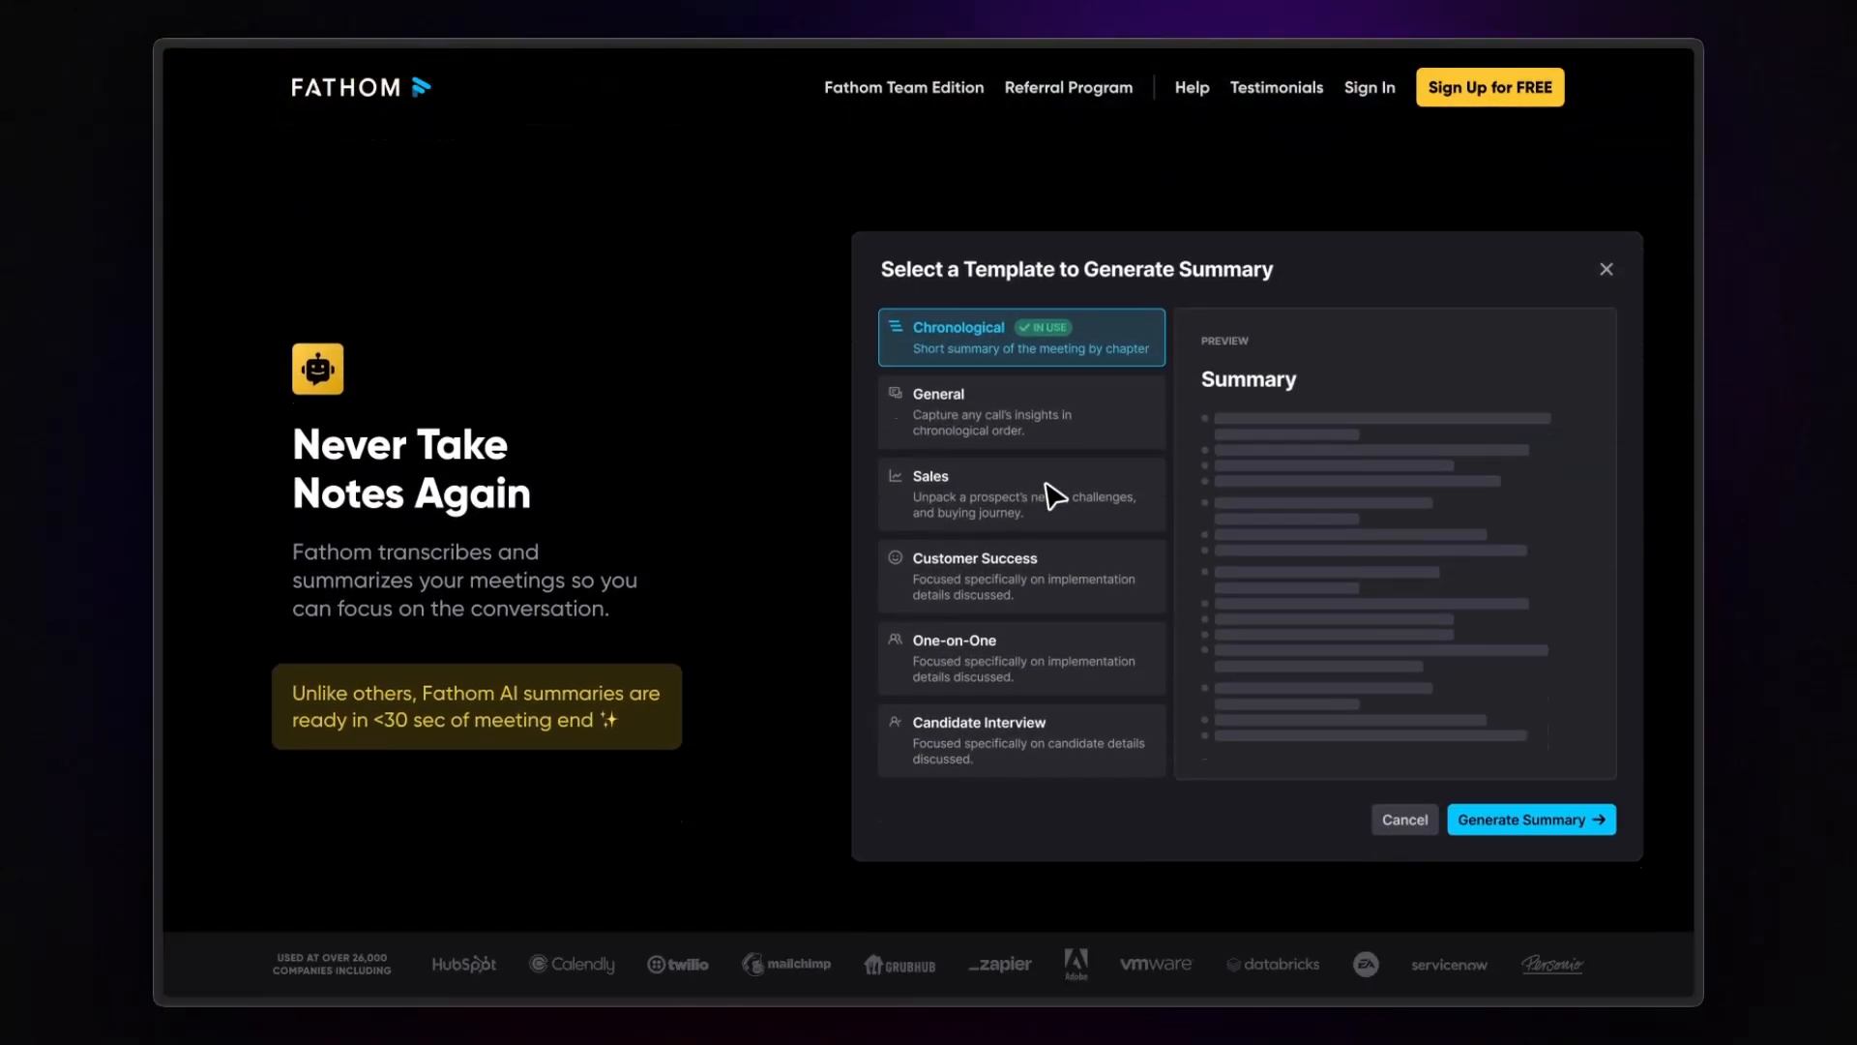
# - Scroll the Fathom homepage from 'Never Take Notes Again' to 'No More Post-Meeting Data Entry'
pyautogui.click(1530, 818)
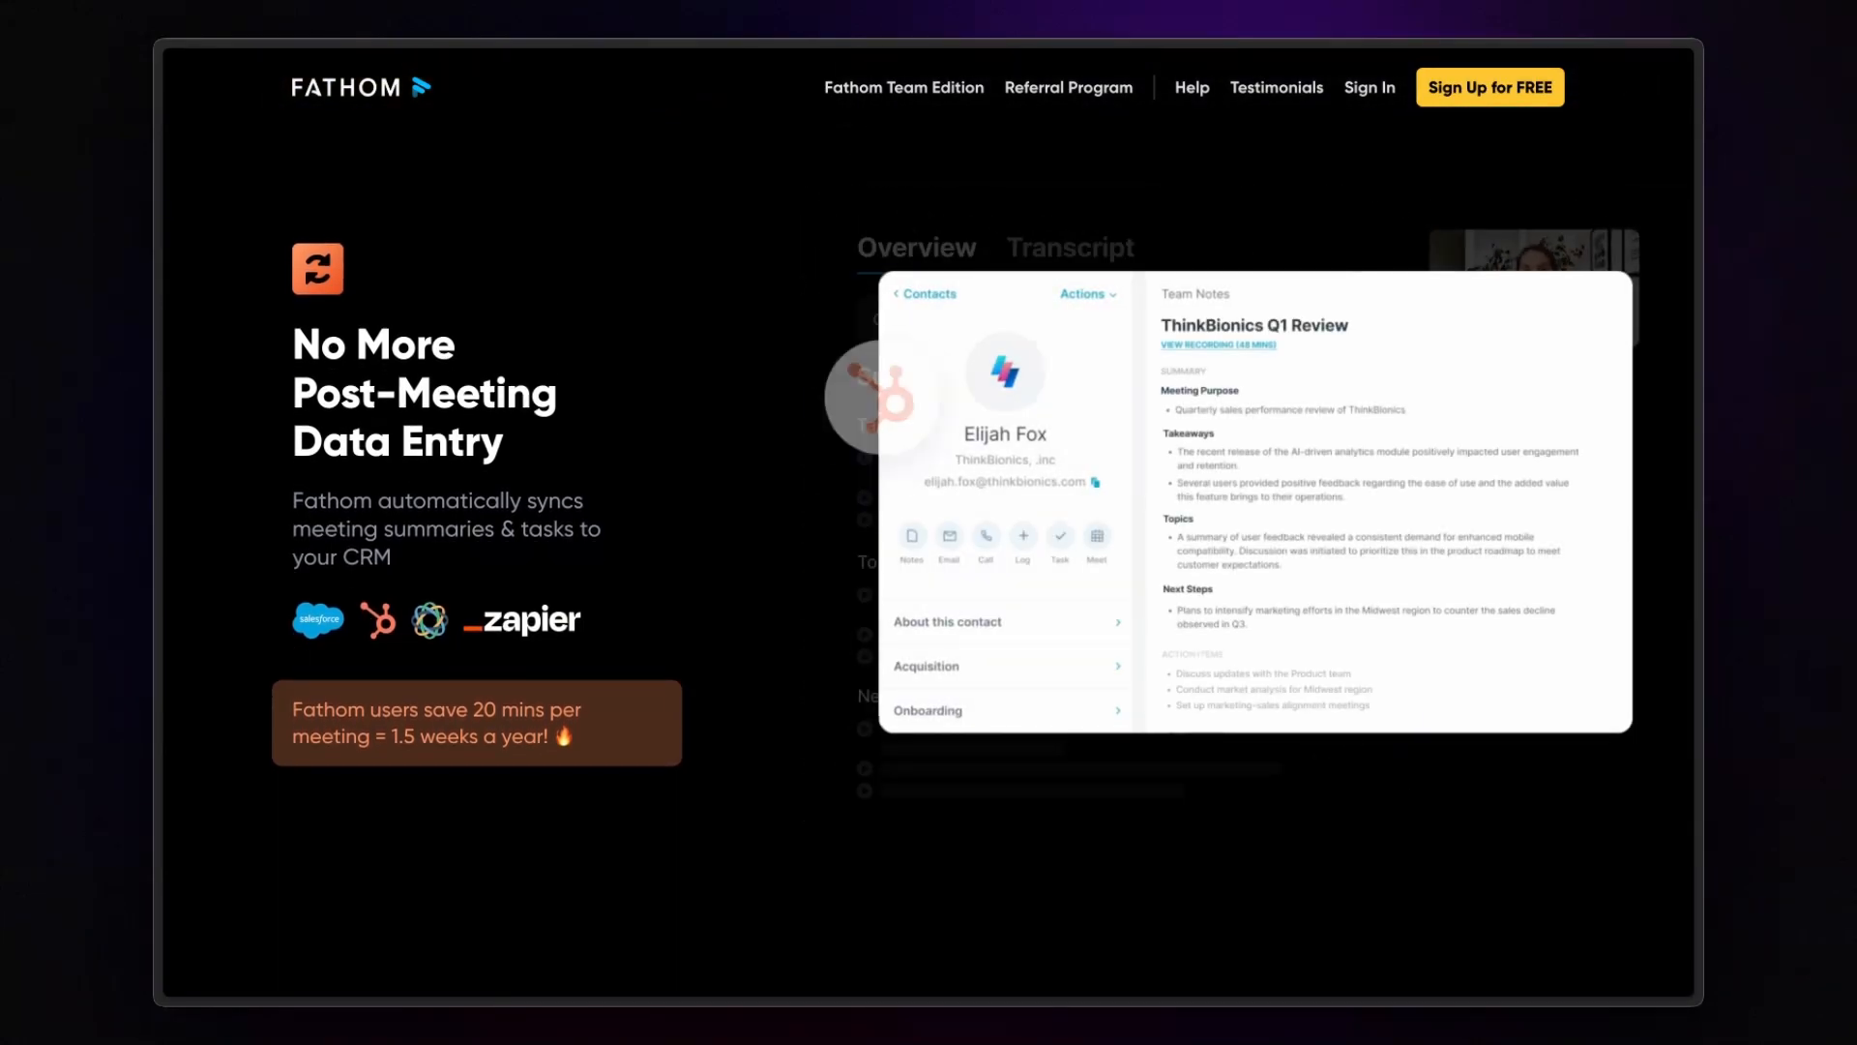
pyautogui.scroll(-3)
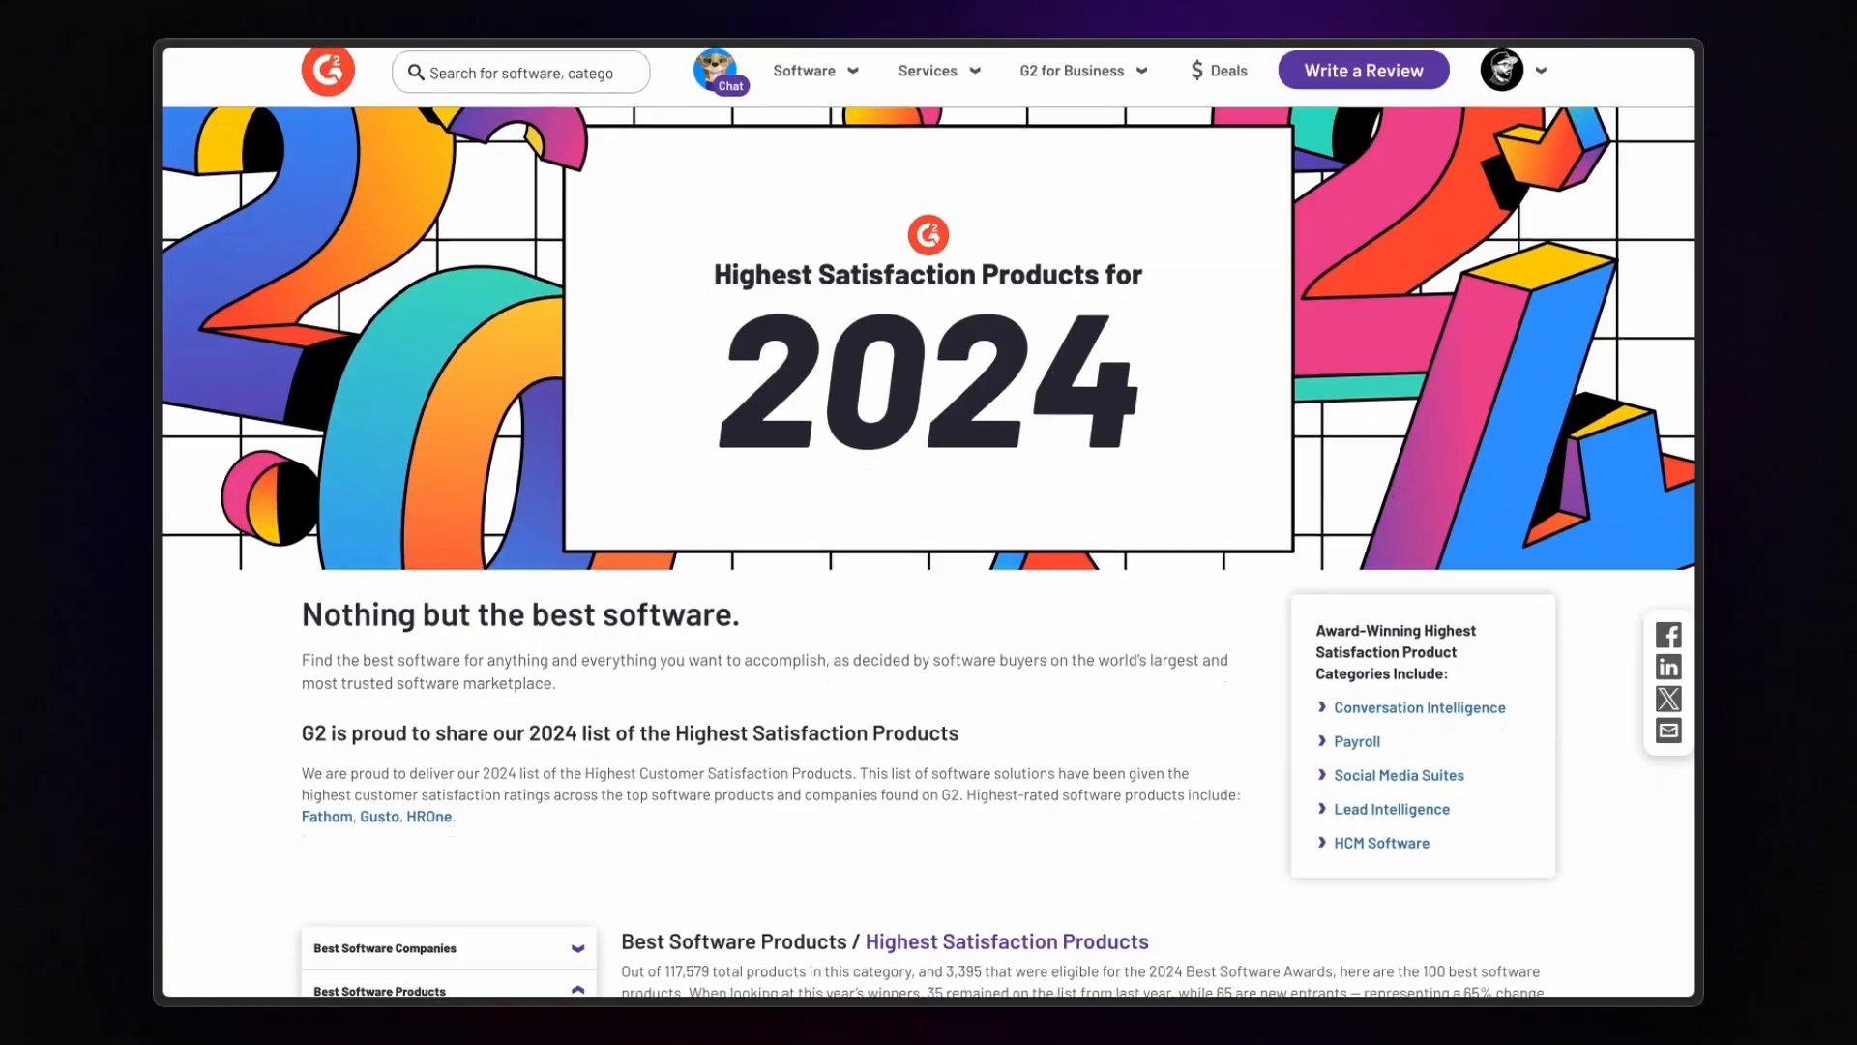
# - Scroll through the intro of G2's 2024 Highest Satisfaction Products page
pyautogui.scroll(-3)
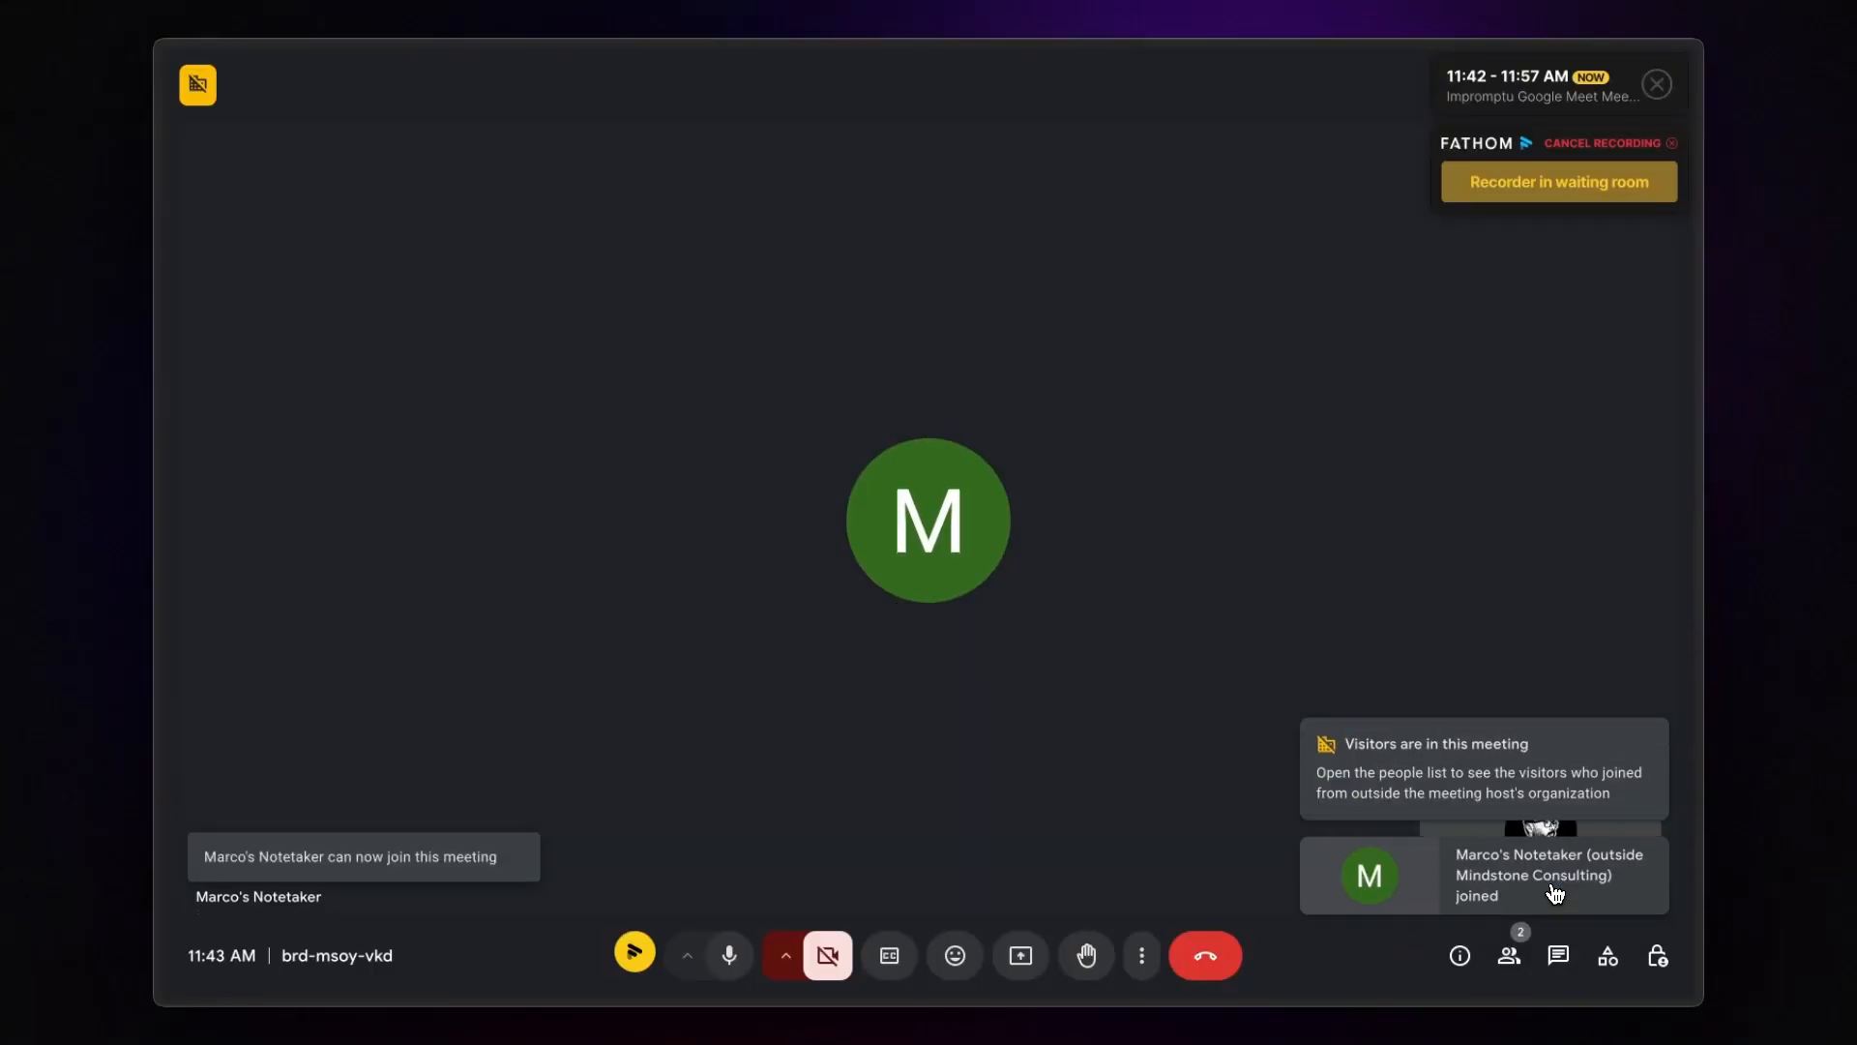
pyautogui.moveTo(1223, 546)
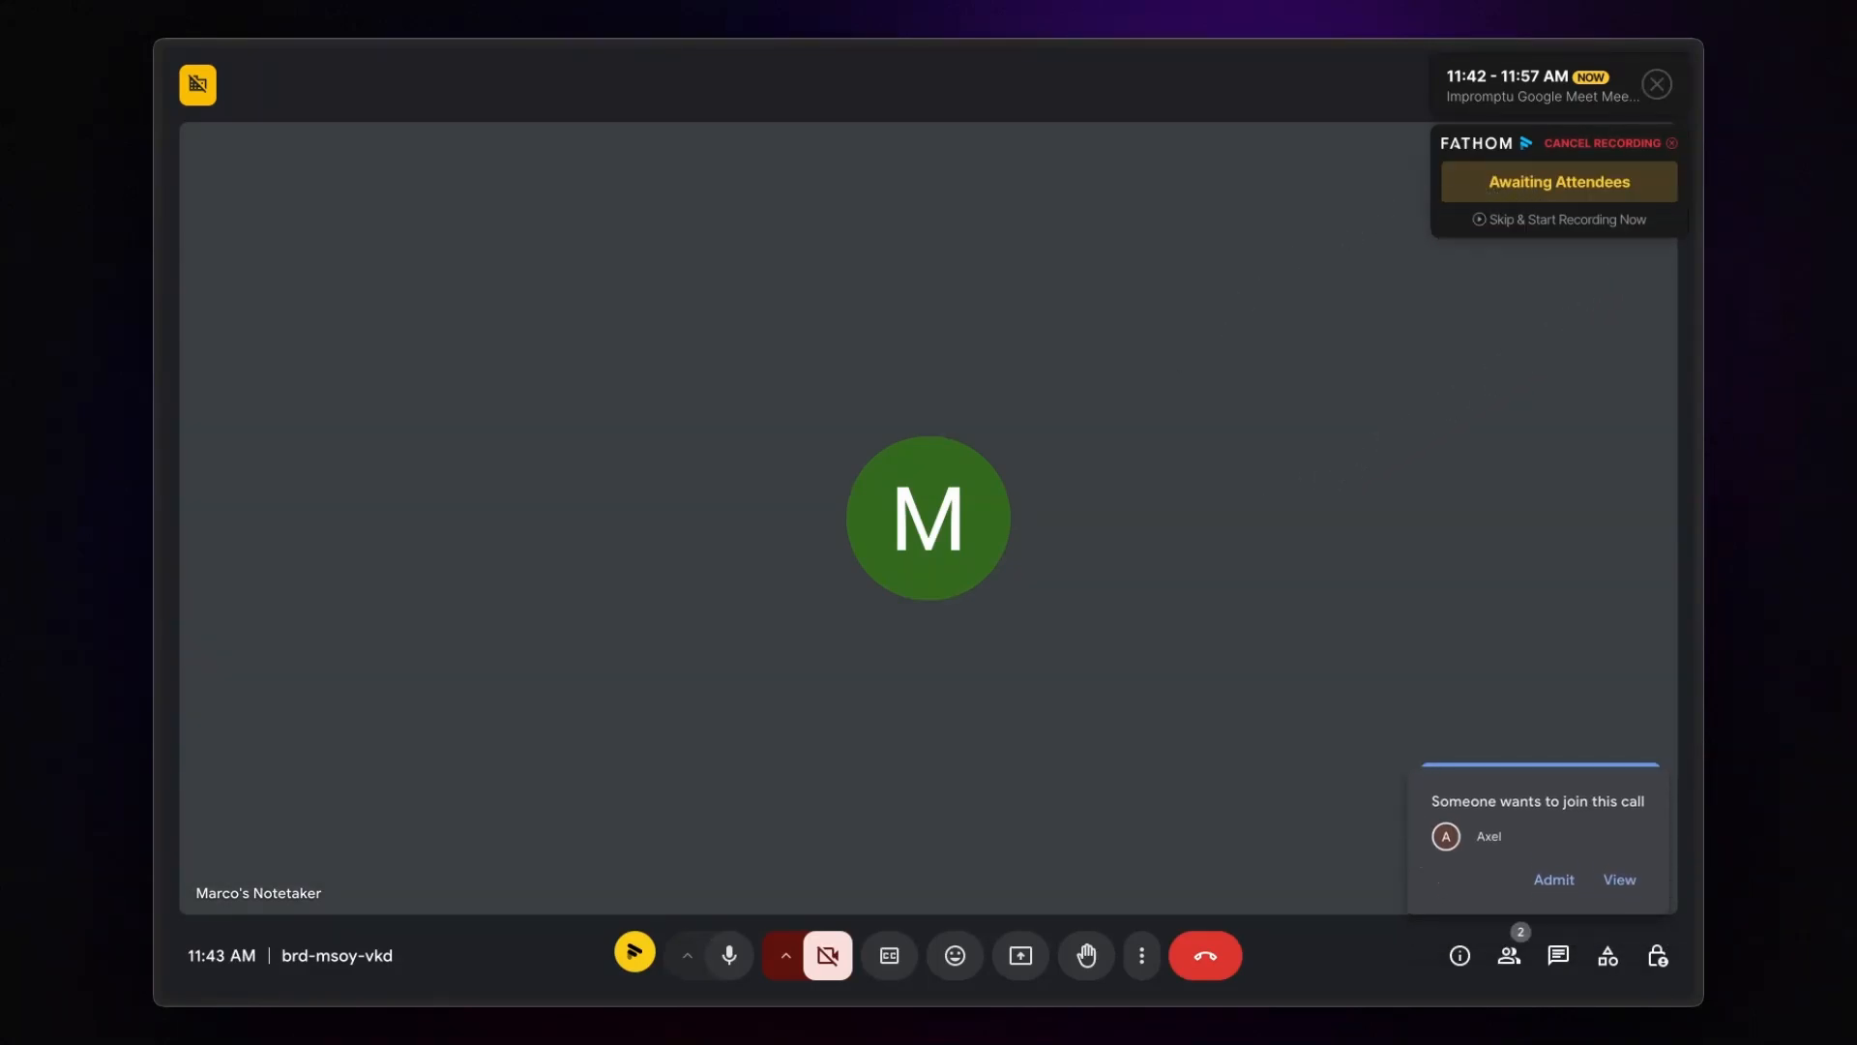
# - Admit the waiting participant Axel into the Google Meet call
pyautogui.click(1553, 880)
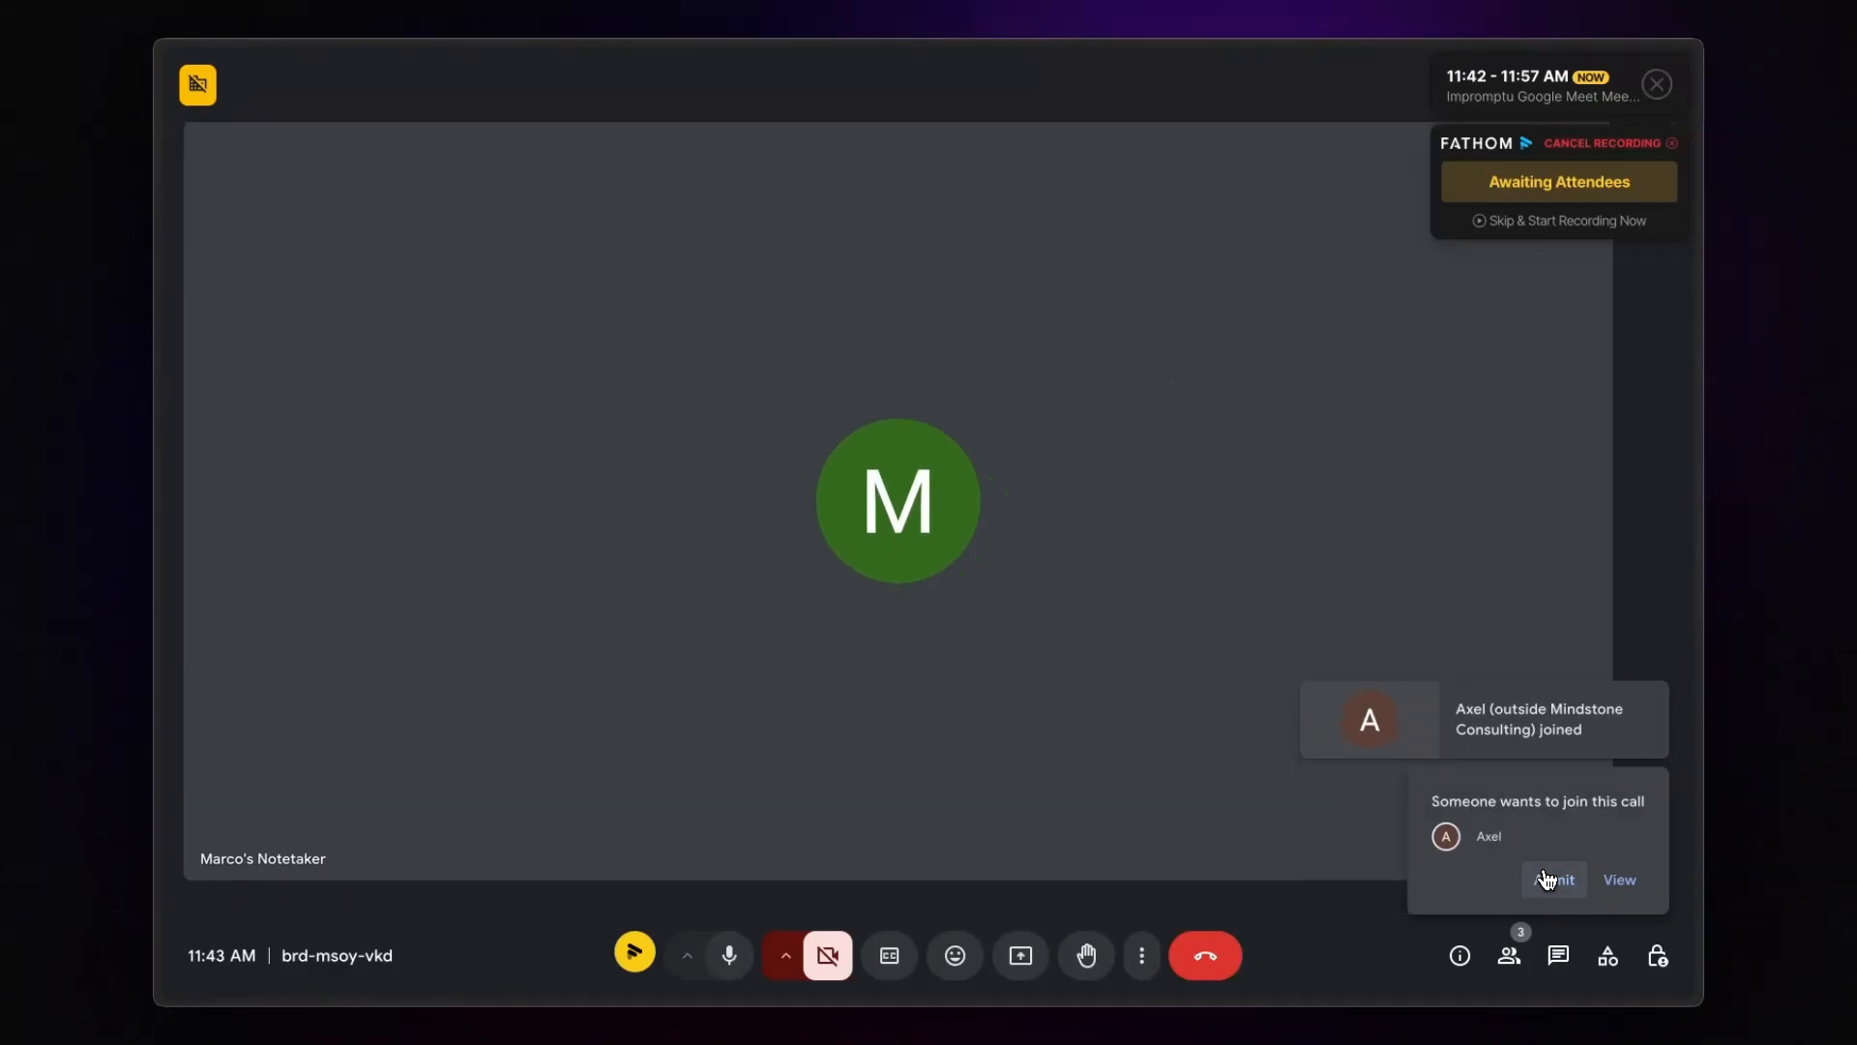
pyautogui.click(1552, 879)
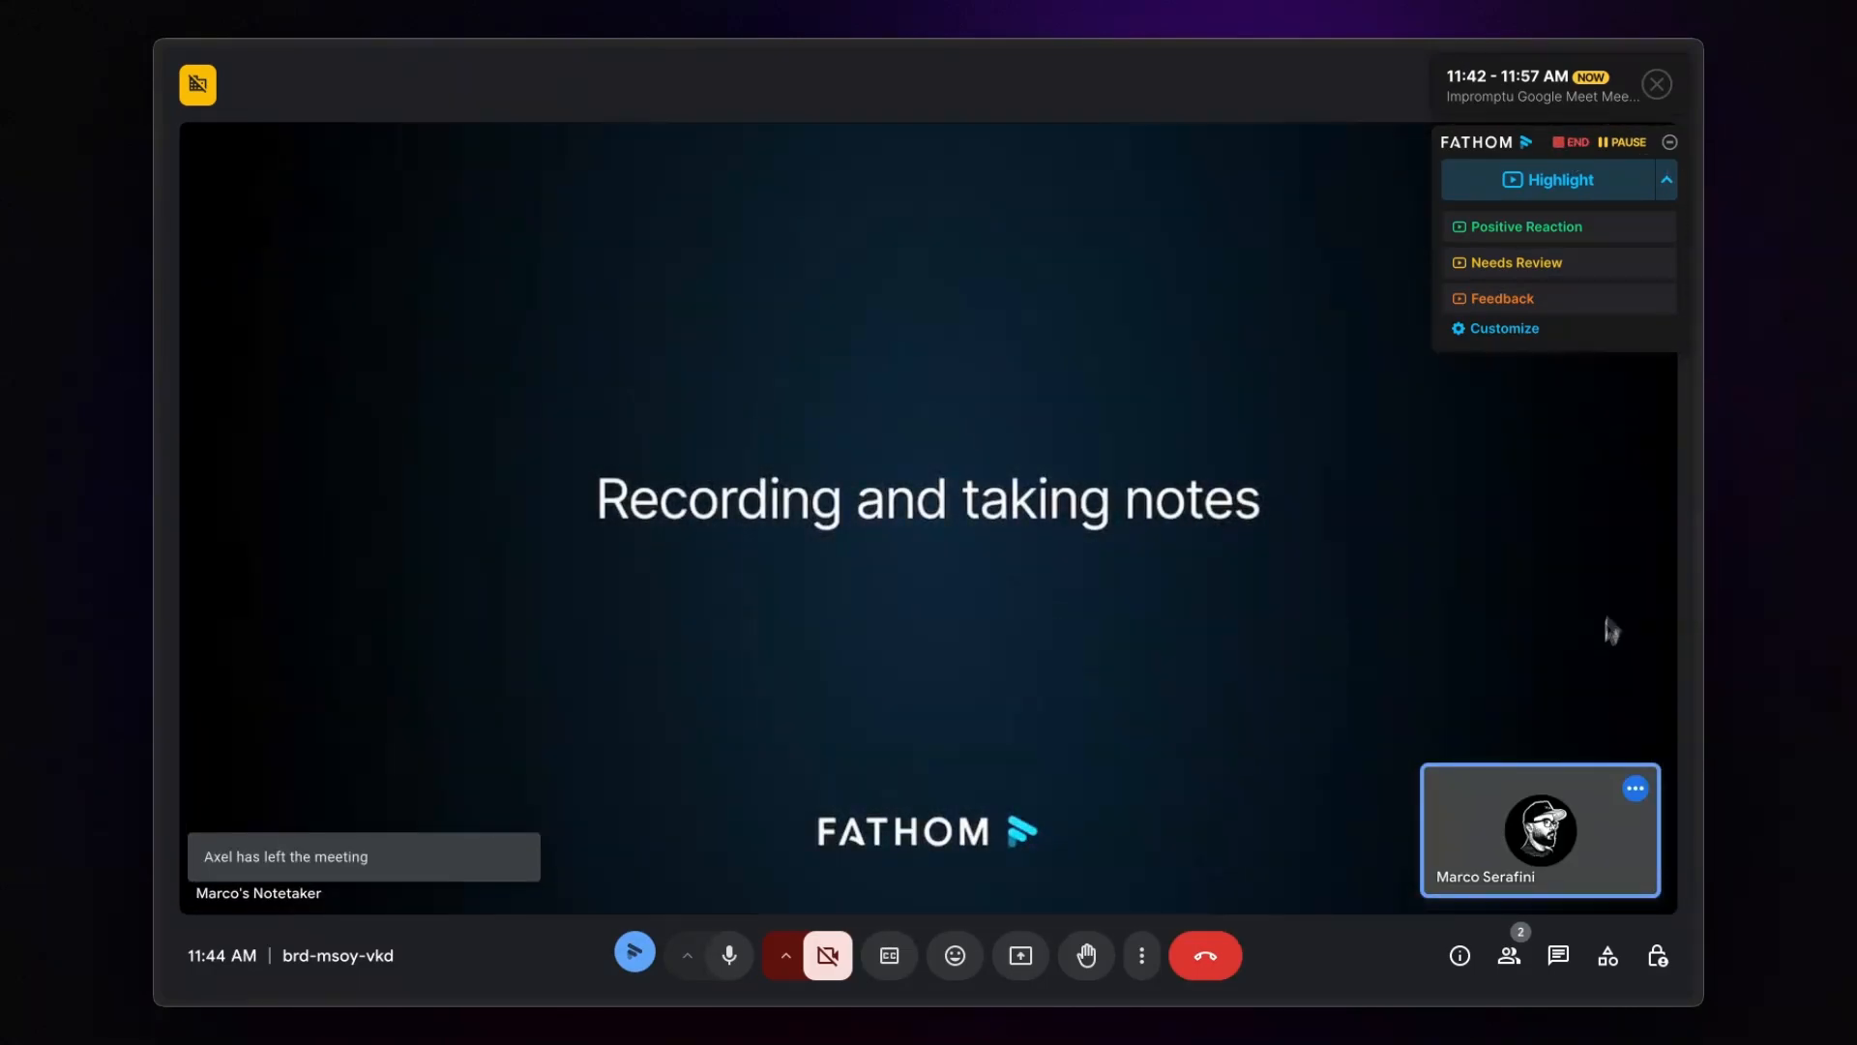
# - Leave the Meet call and view Fathom's My Calls library with the Meeting Test recording
pyautogui.click(1204, 954)
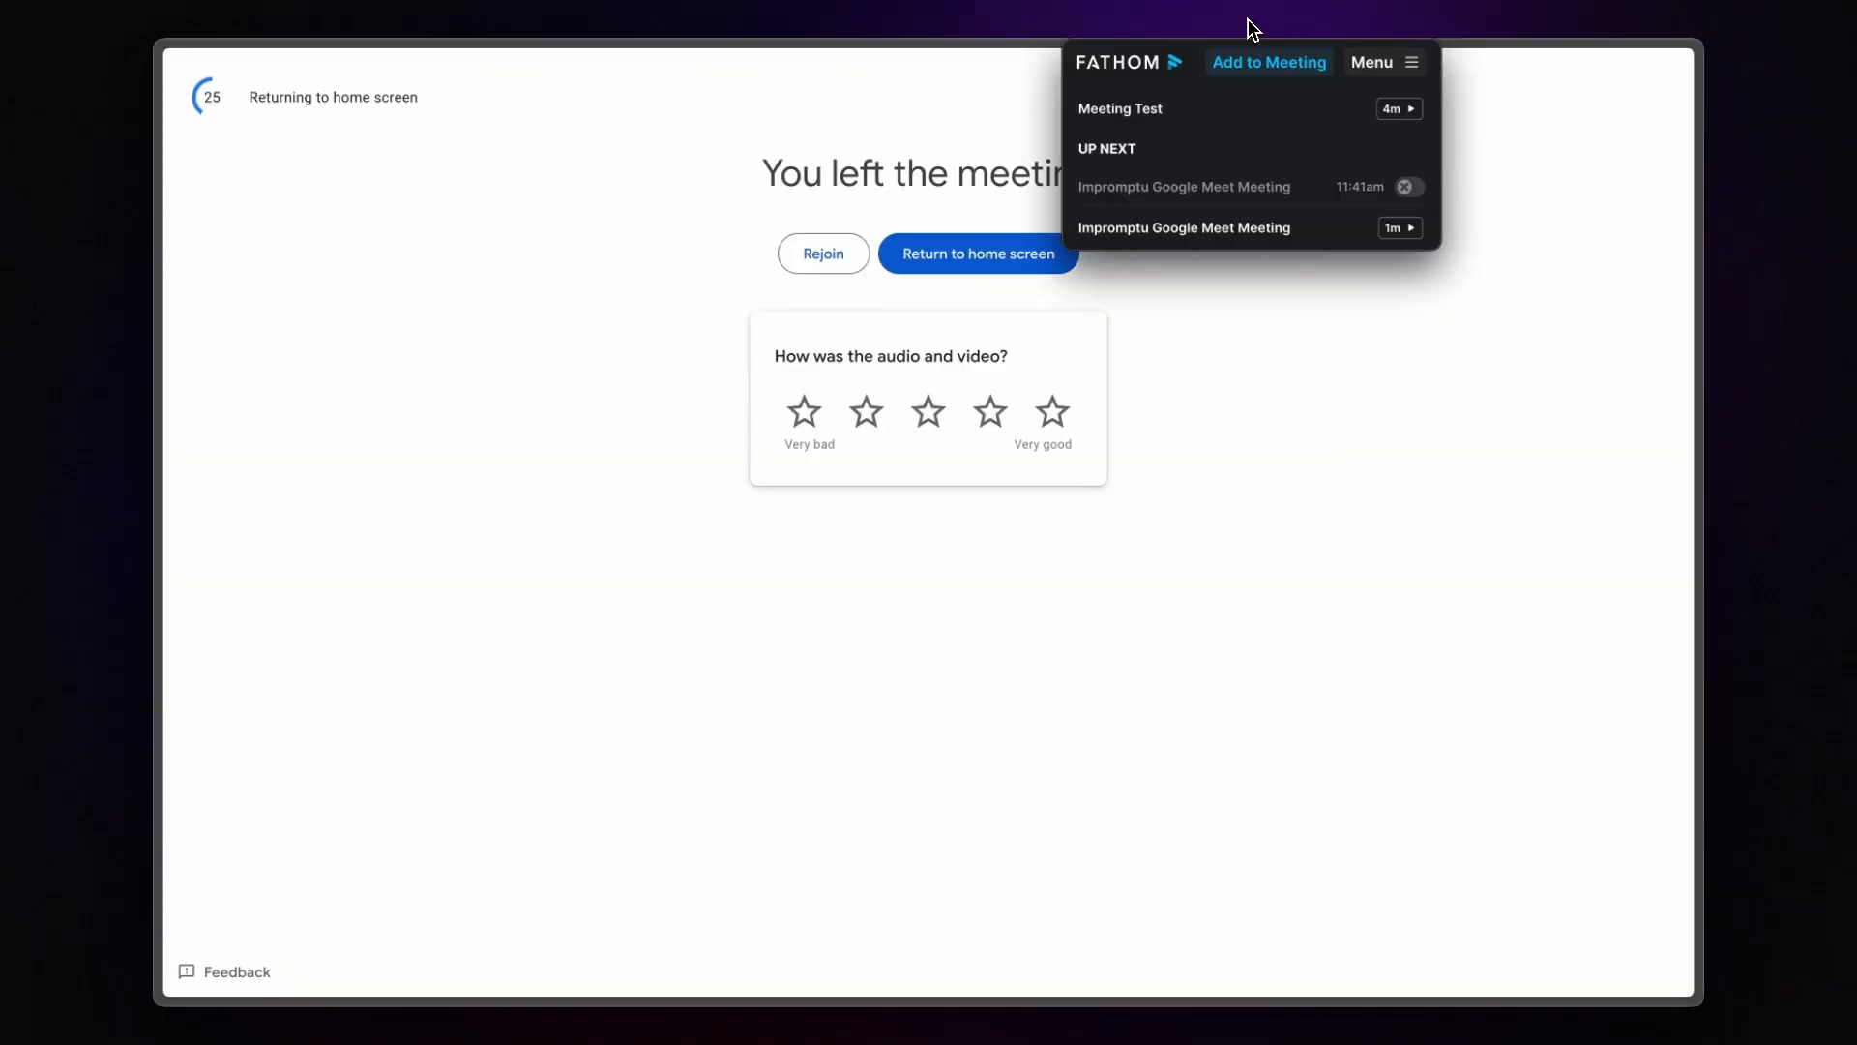
pyautogui.click(1381, 62)
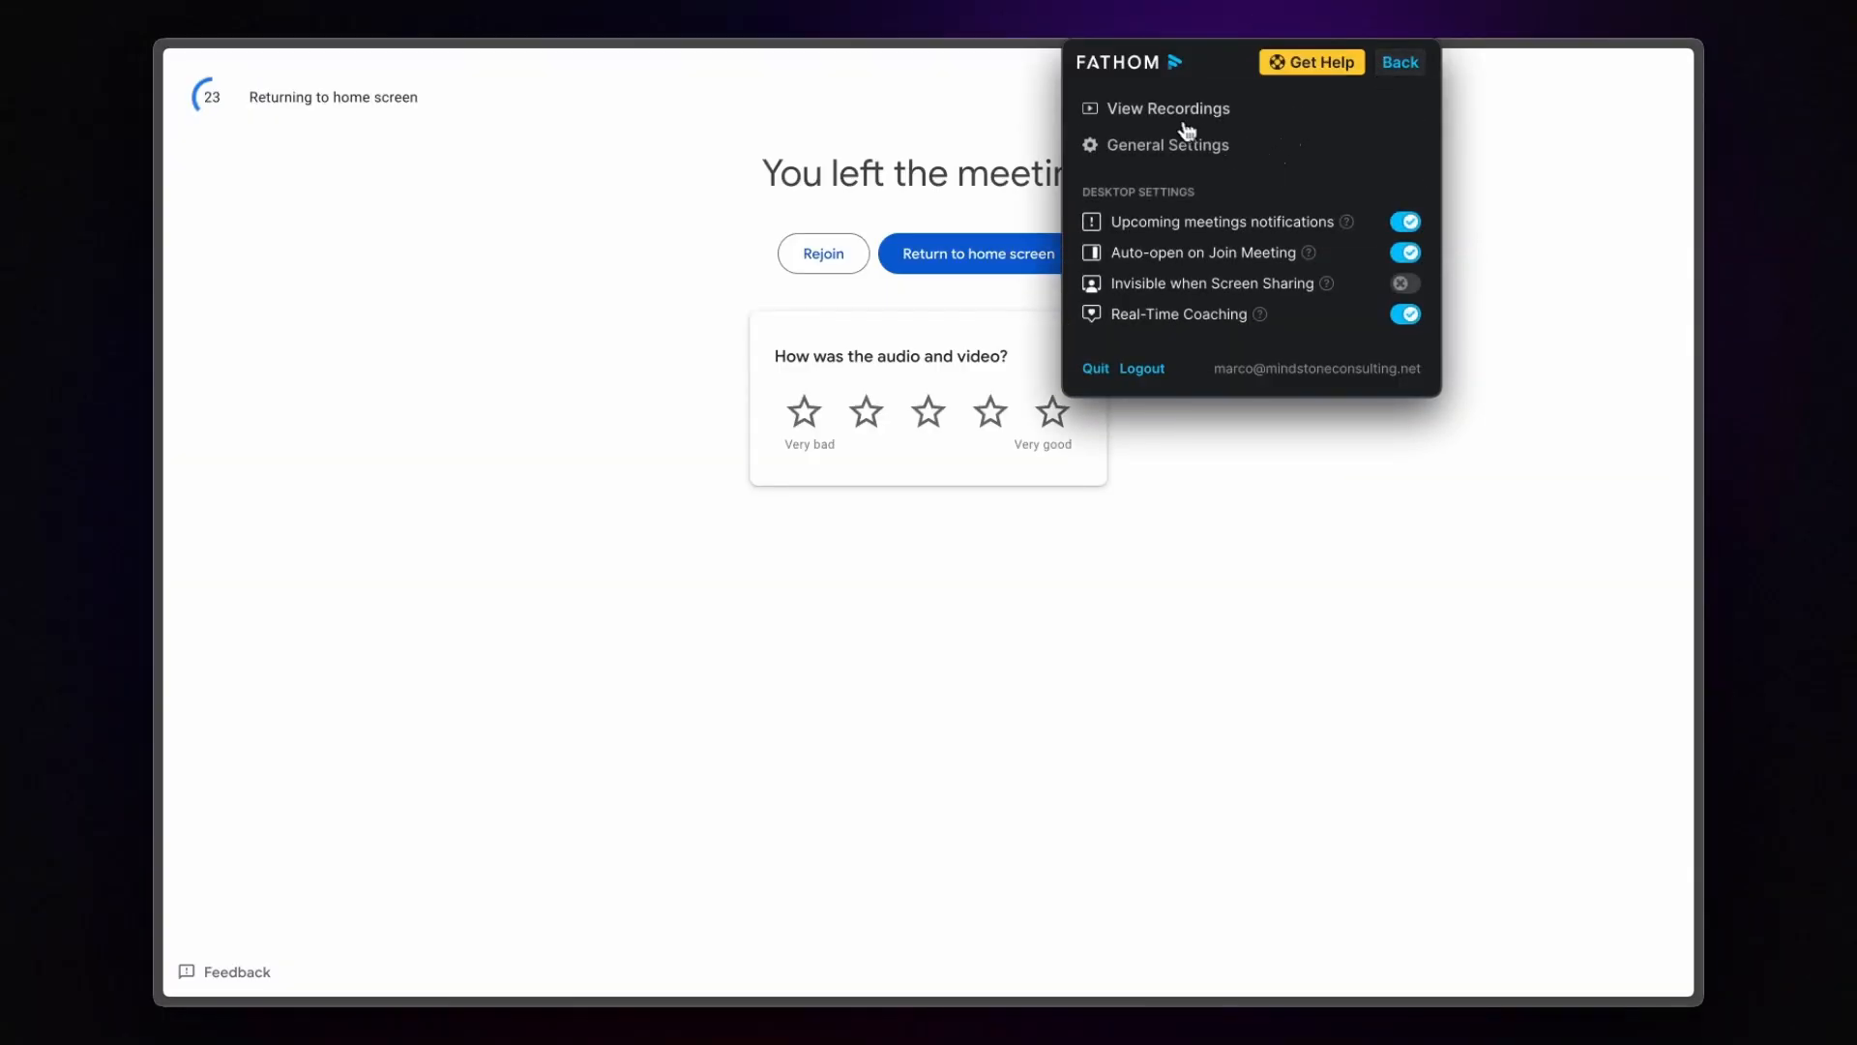
pyautogui.click(1400, 62)
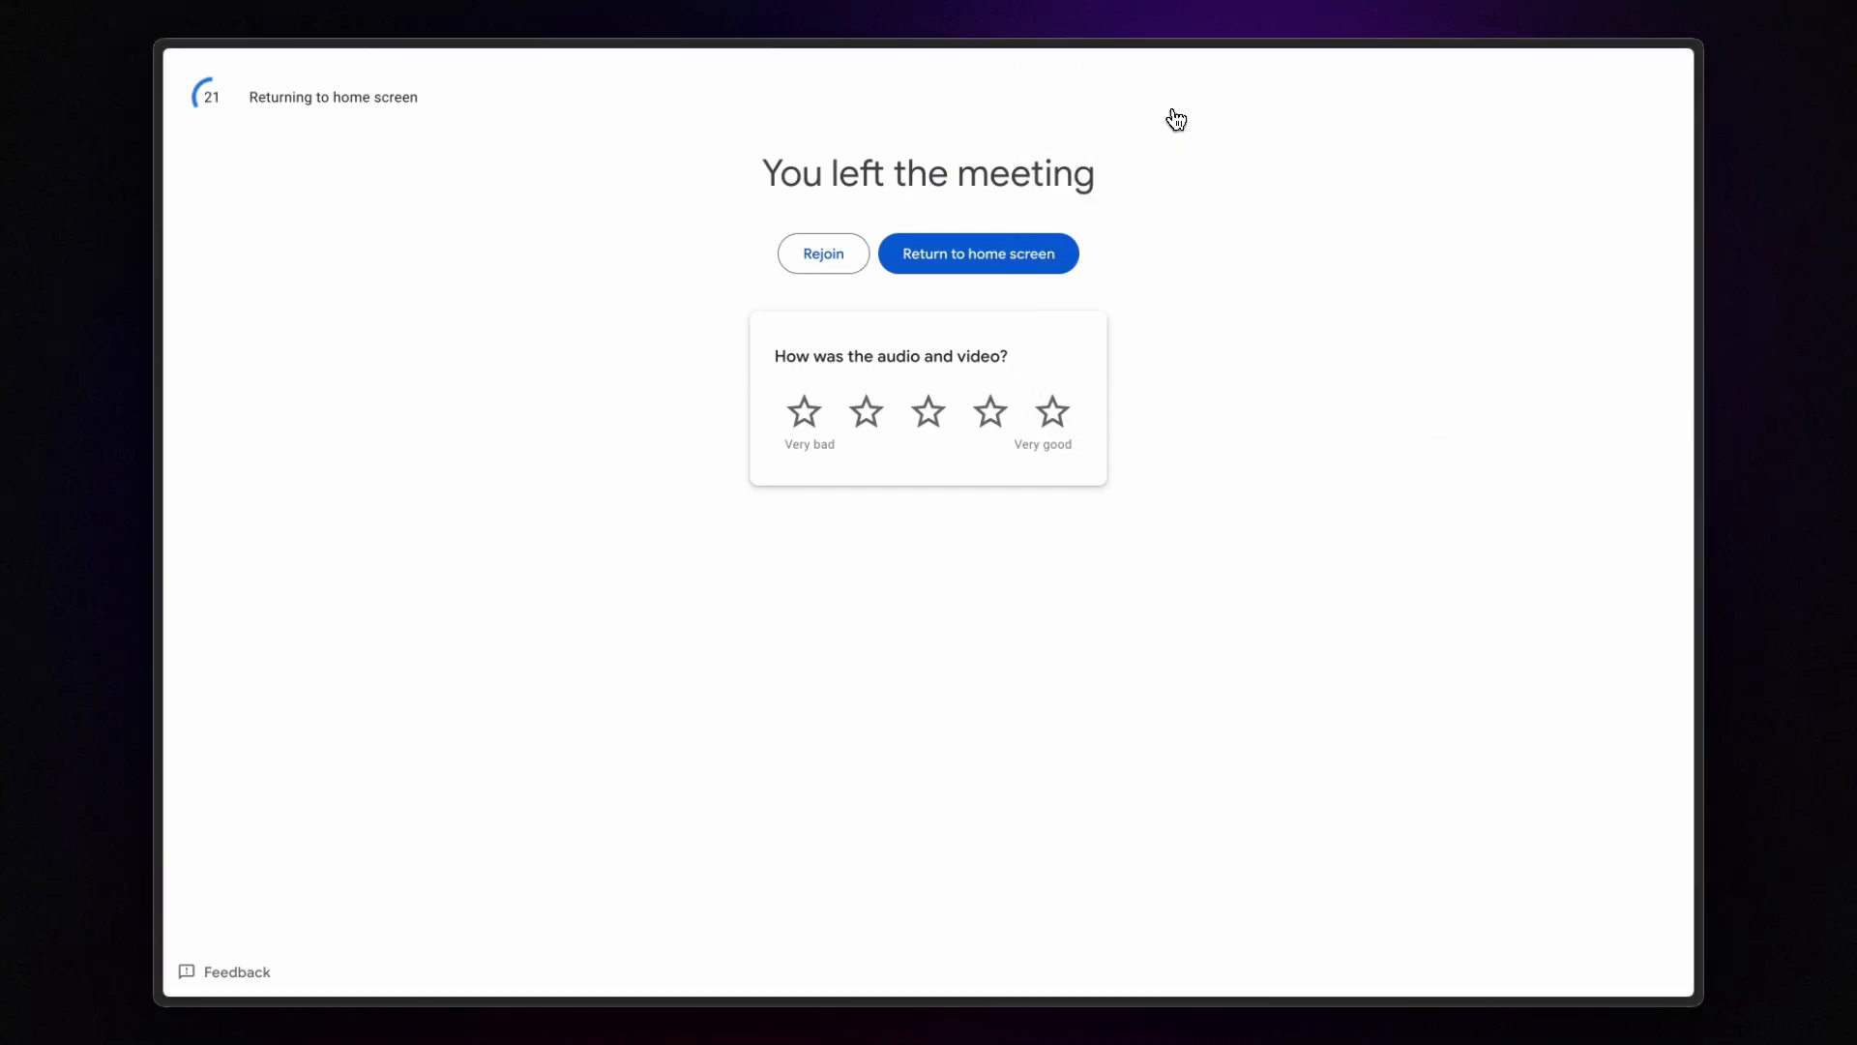
pyautogui.click(977, 253)
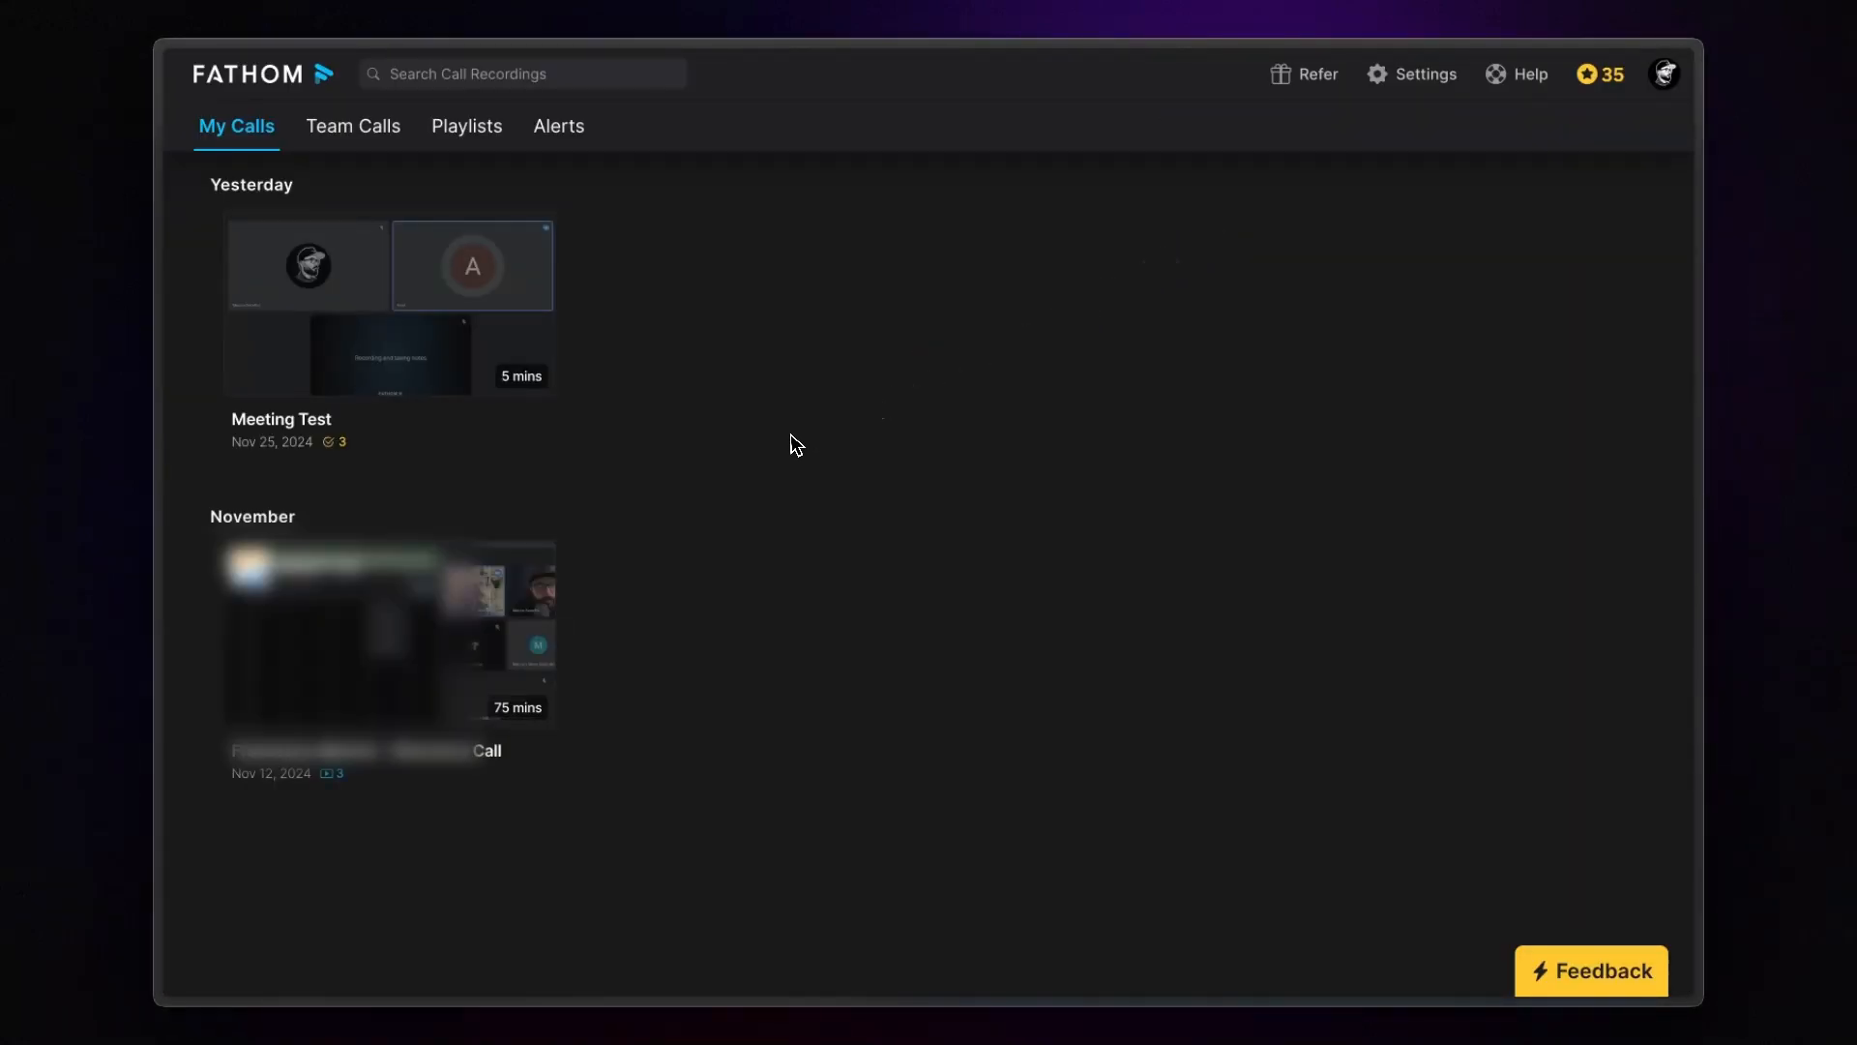
pyautogui.moveTo(988, 200)
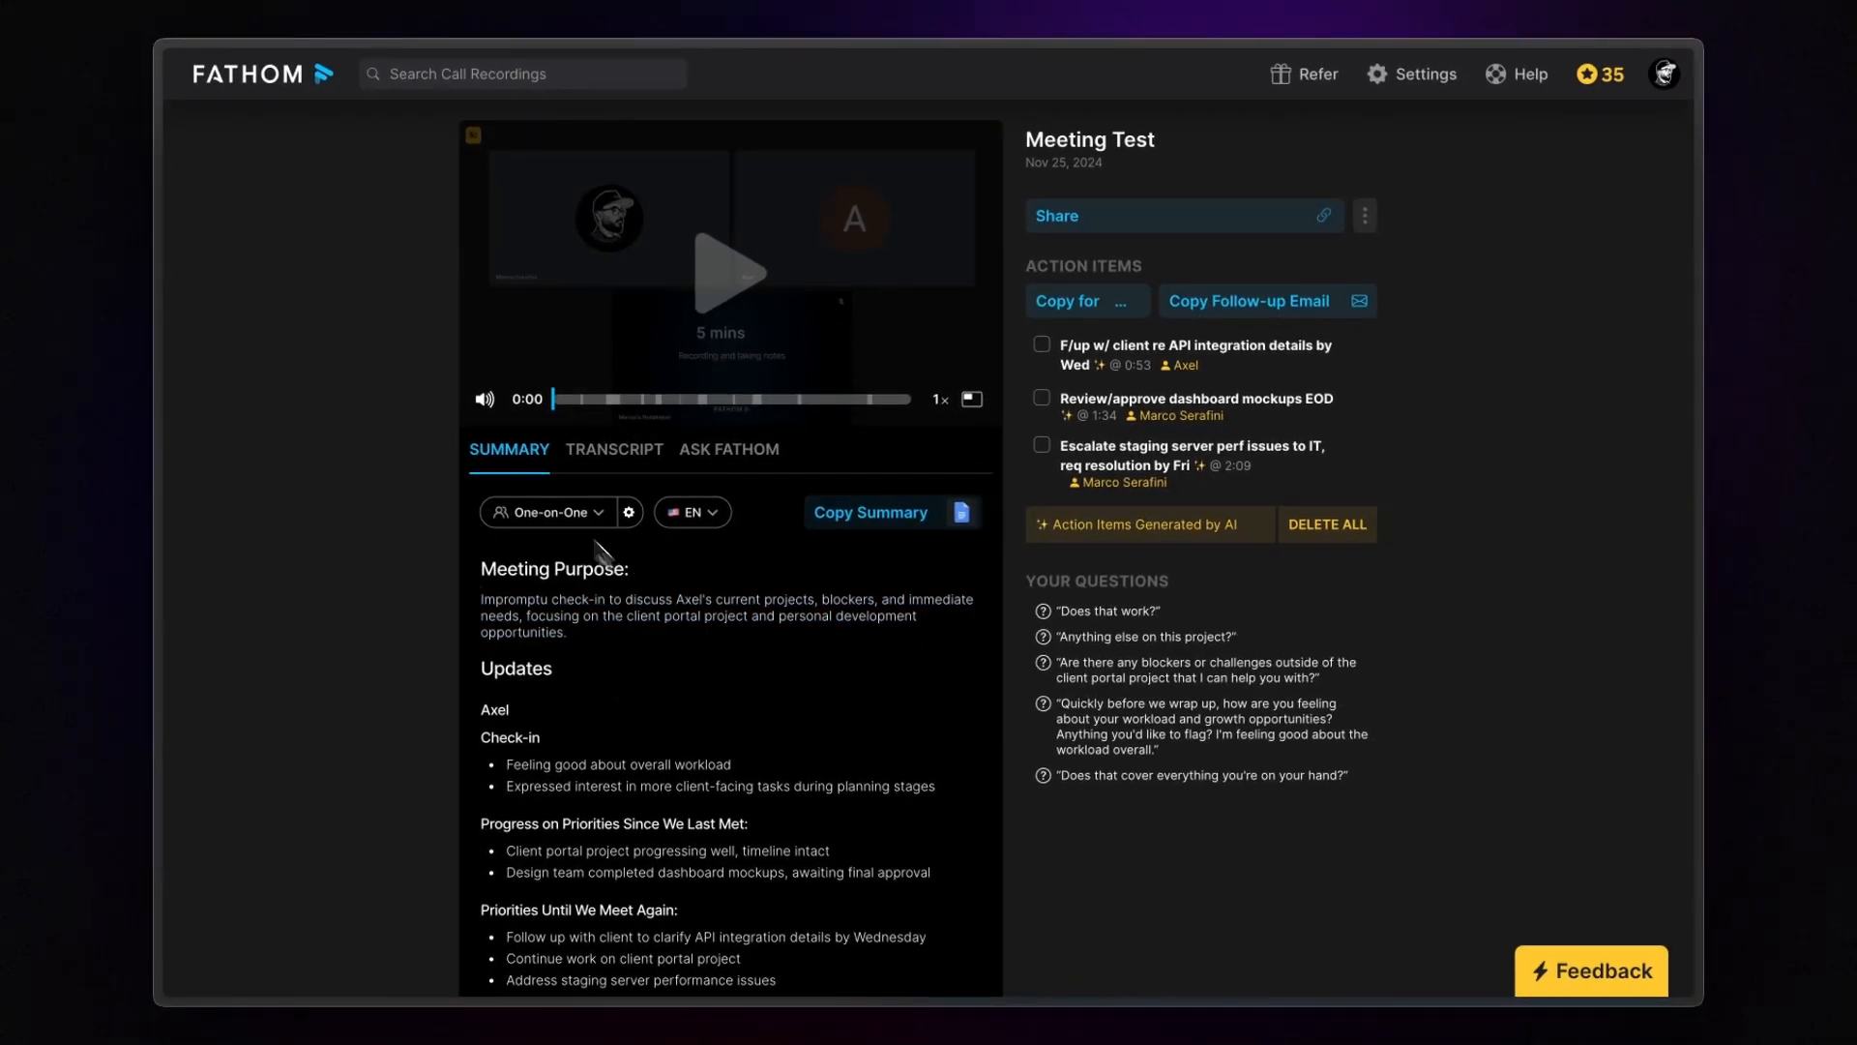
# - Review the One-on-One summary template settings, then view the transcript and Ask Fathom chat
pyautogui.click(550, 512)
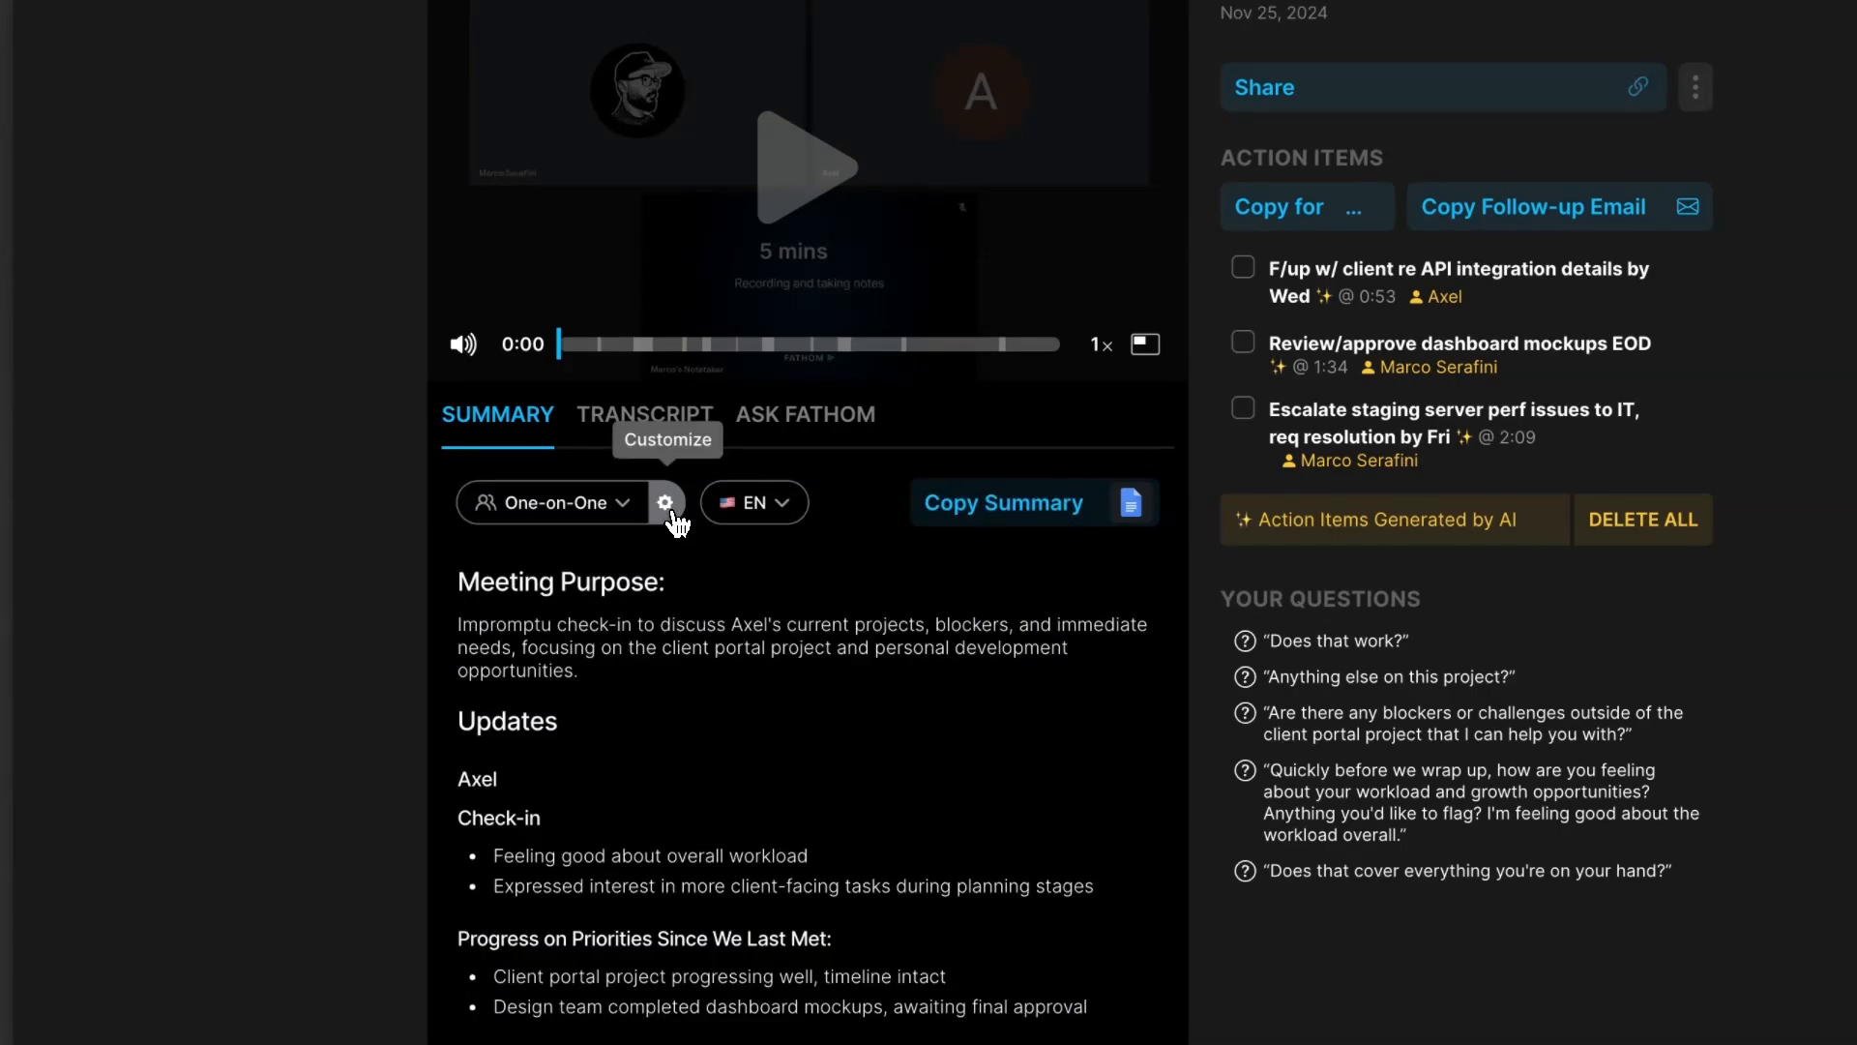
pyautogui.click(665, 502)
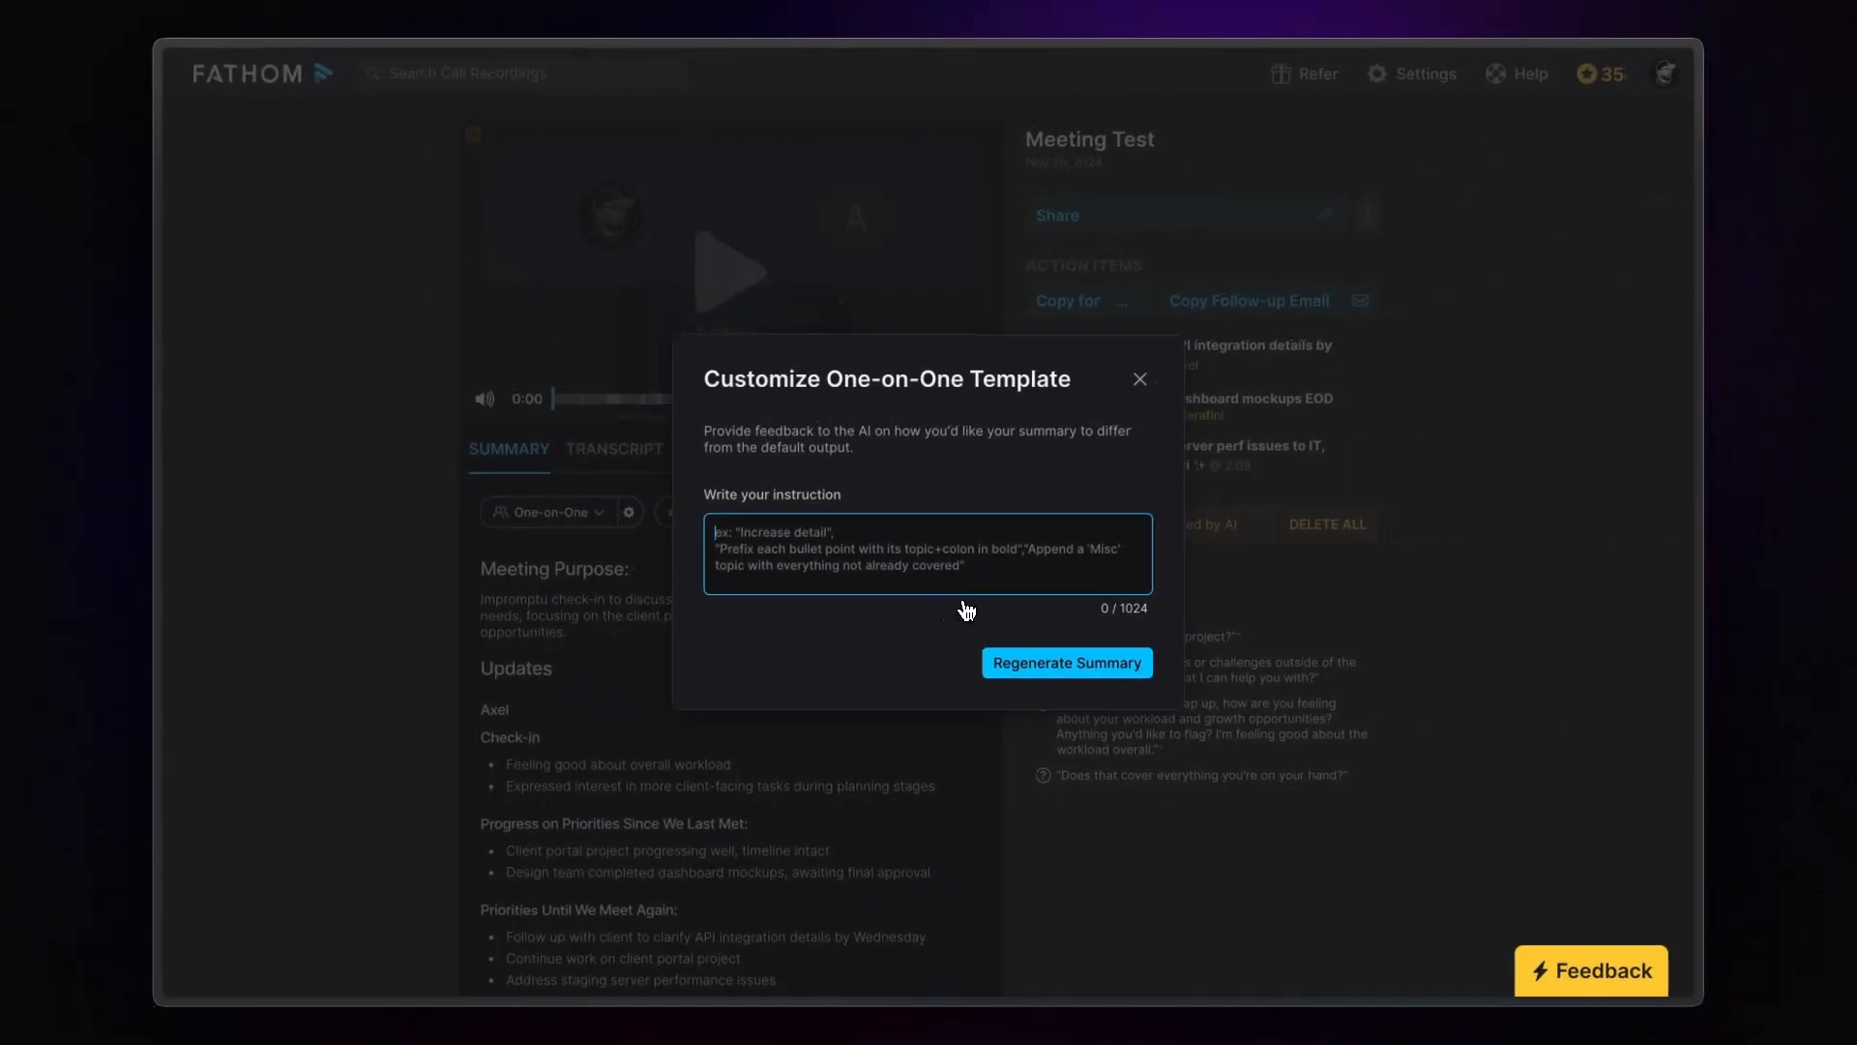
pyautogui.click(1139, 380)
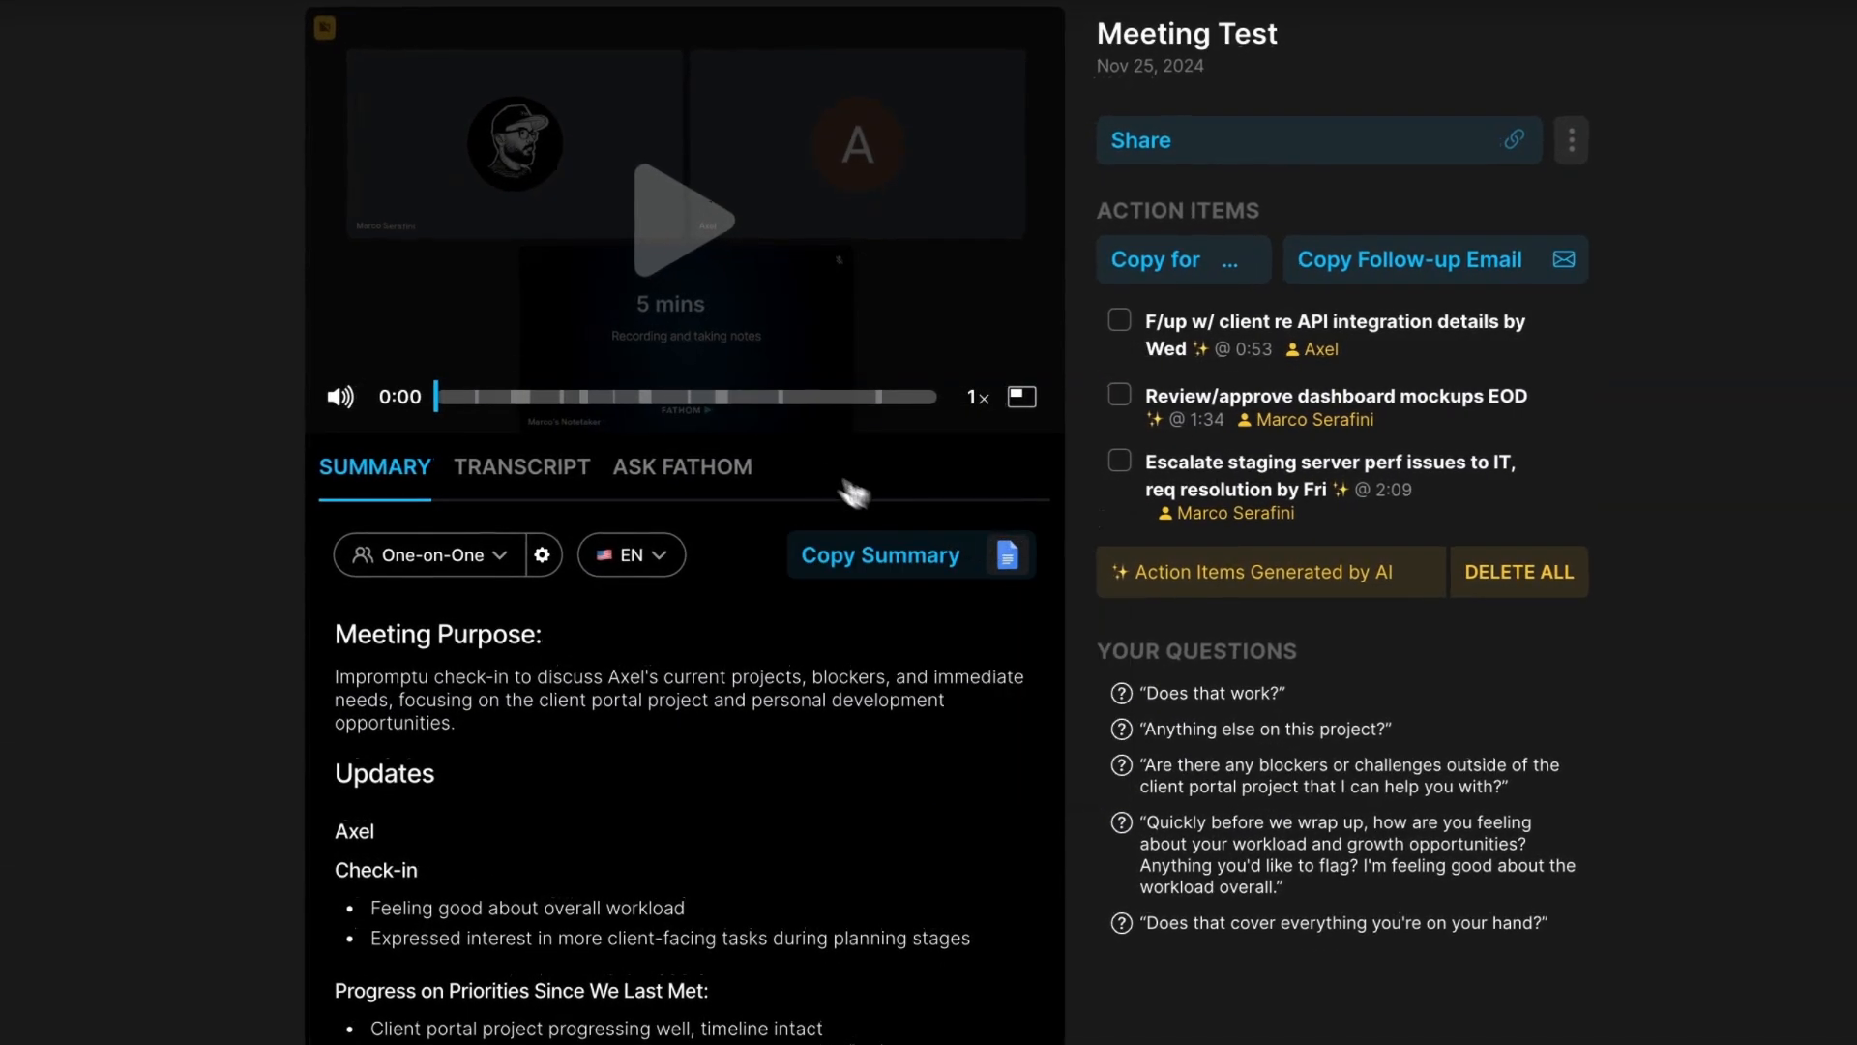
pyautogui.click(521, 465)
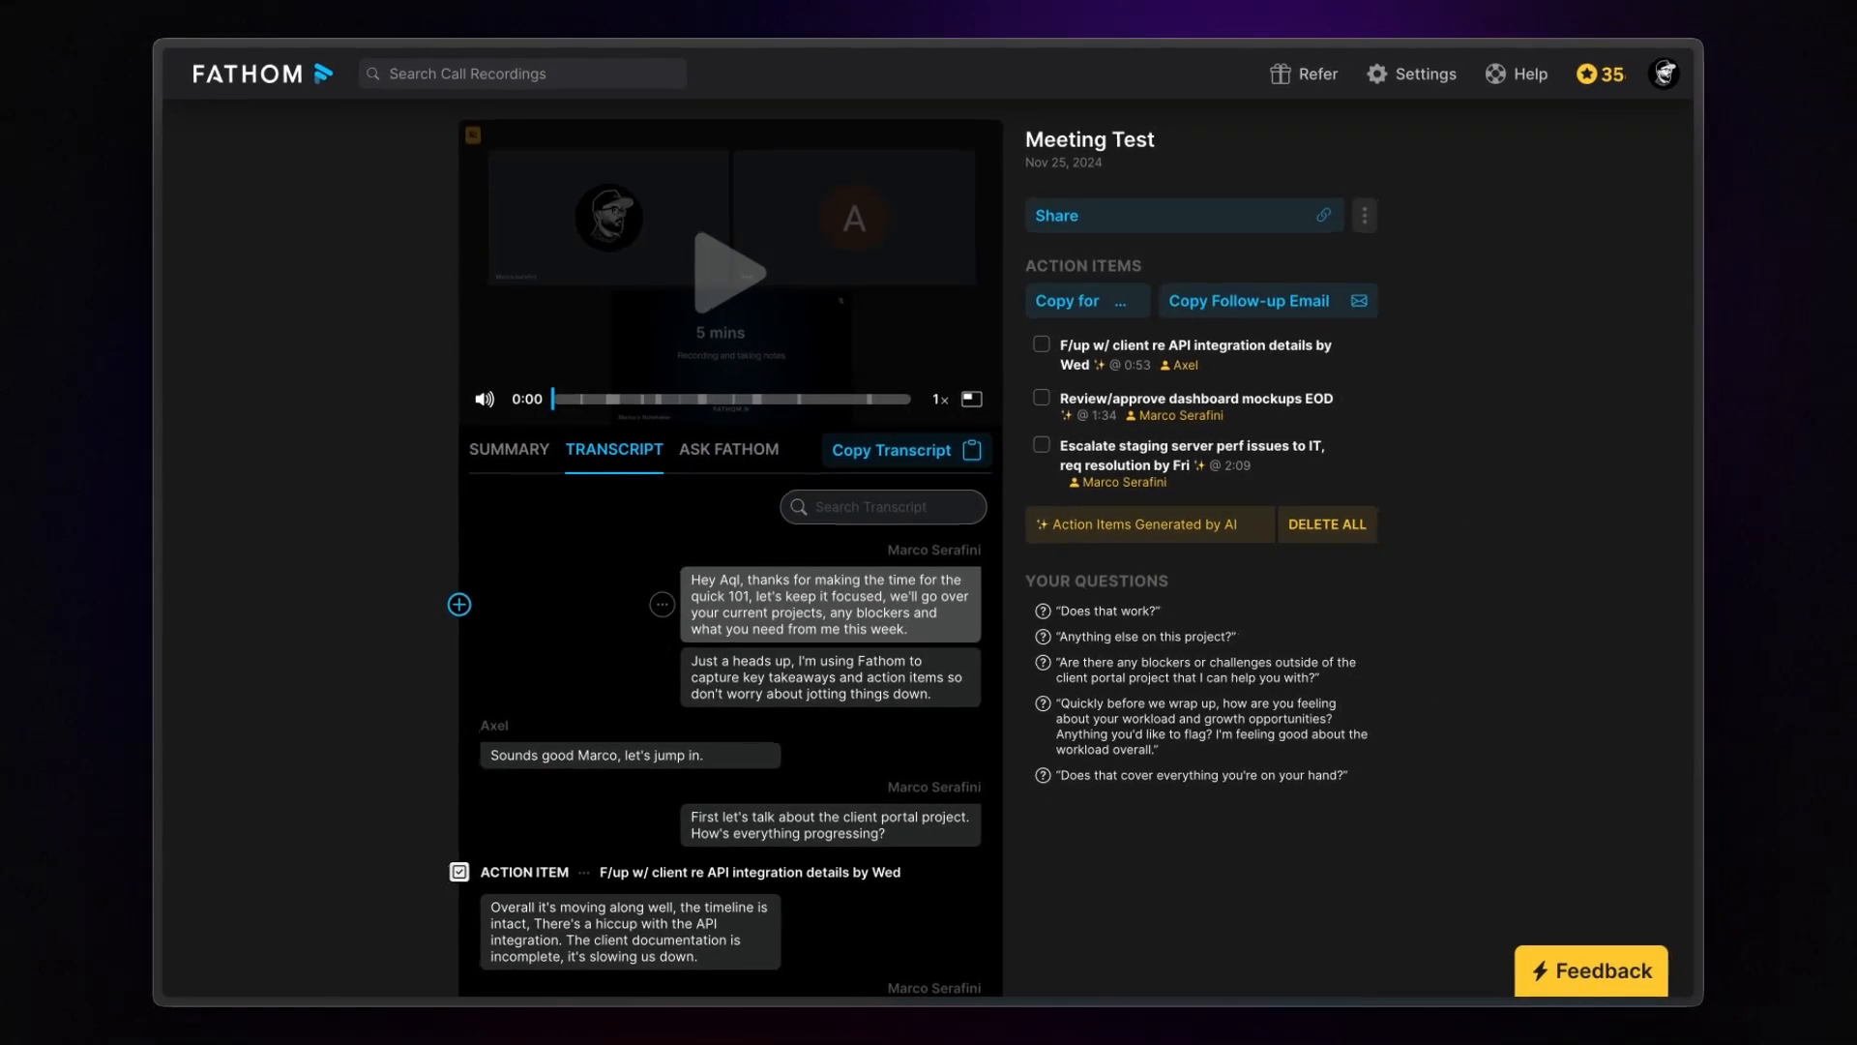
pyautogui.click(729, 449)
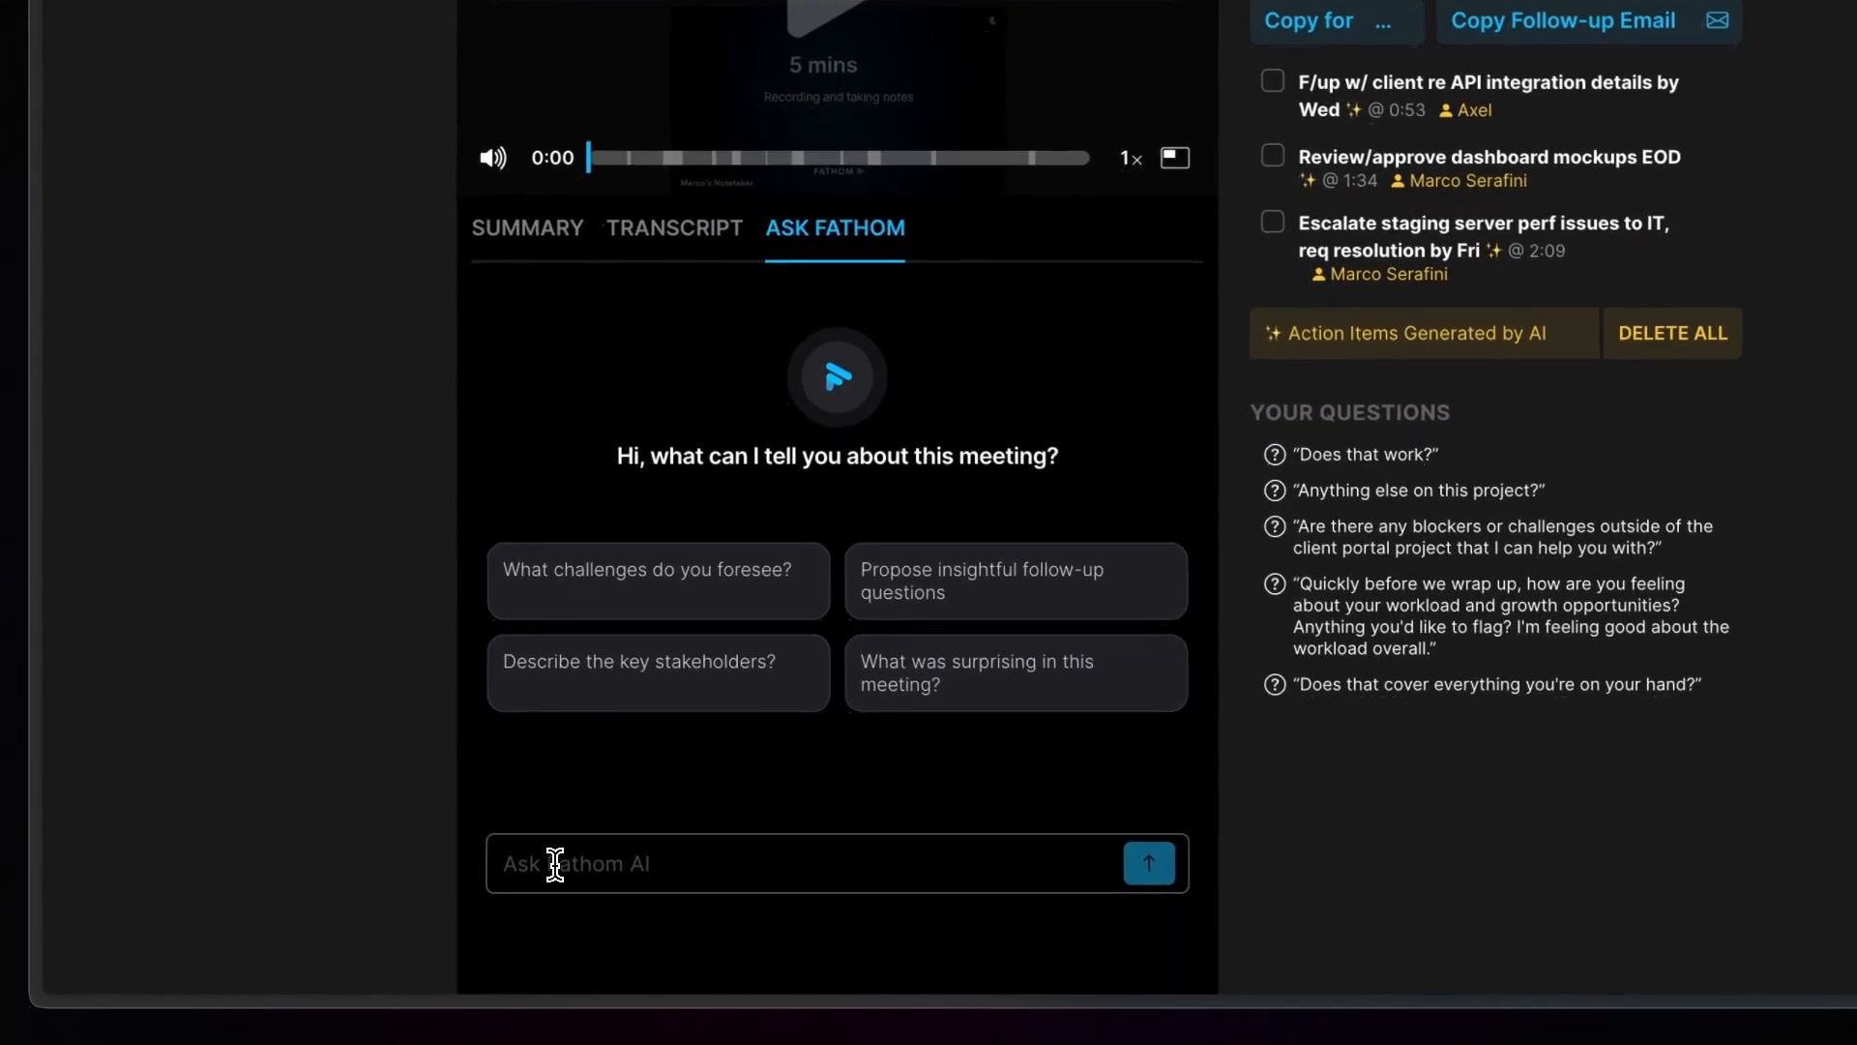
# - Focus the Ask Fathom AI box, then open the Meeting Test Share Recording dialog
pyautogui.click(829, 862)
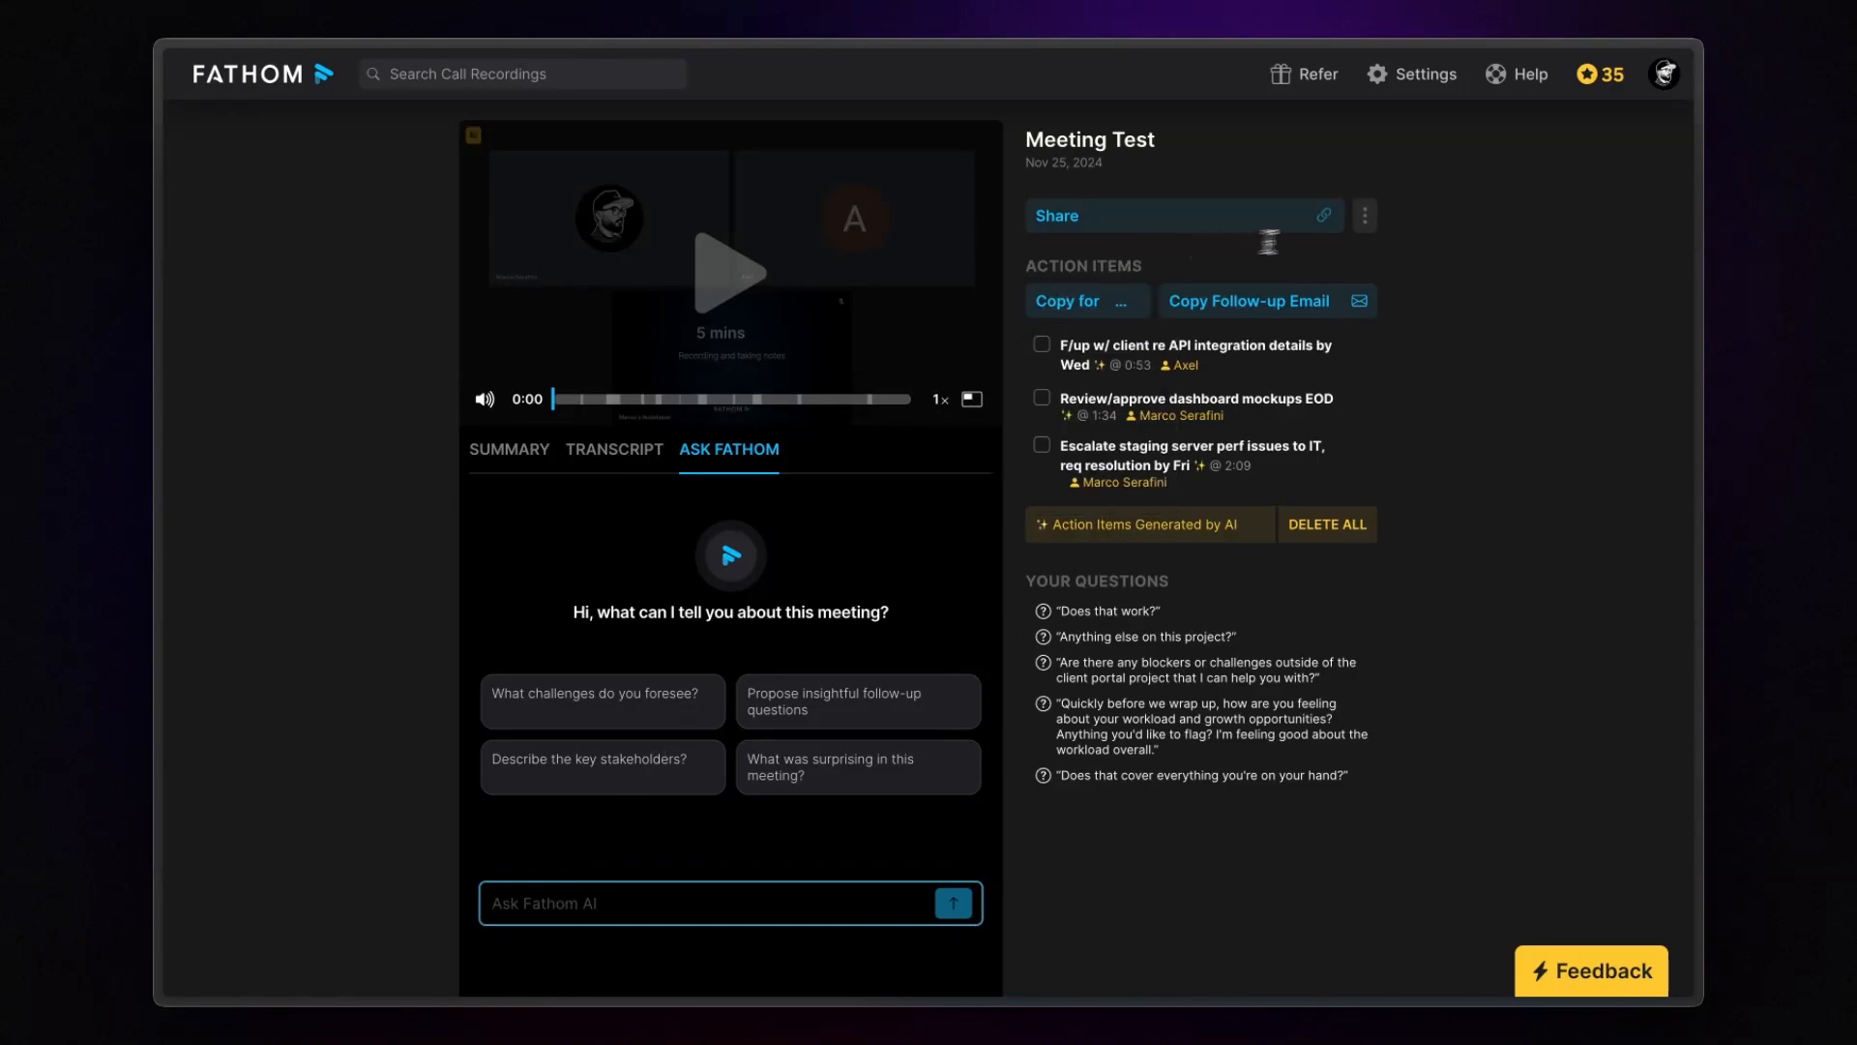
pyautogui.click(1057, 216)
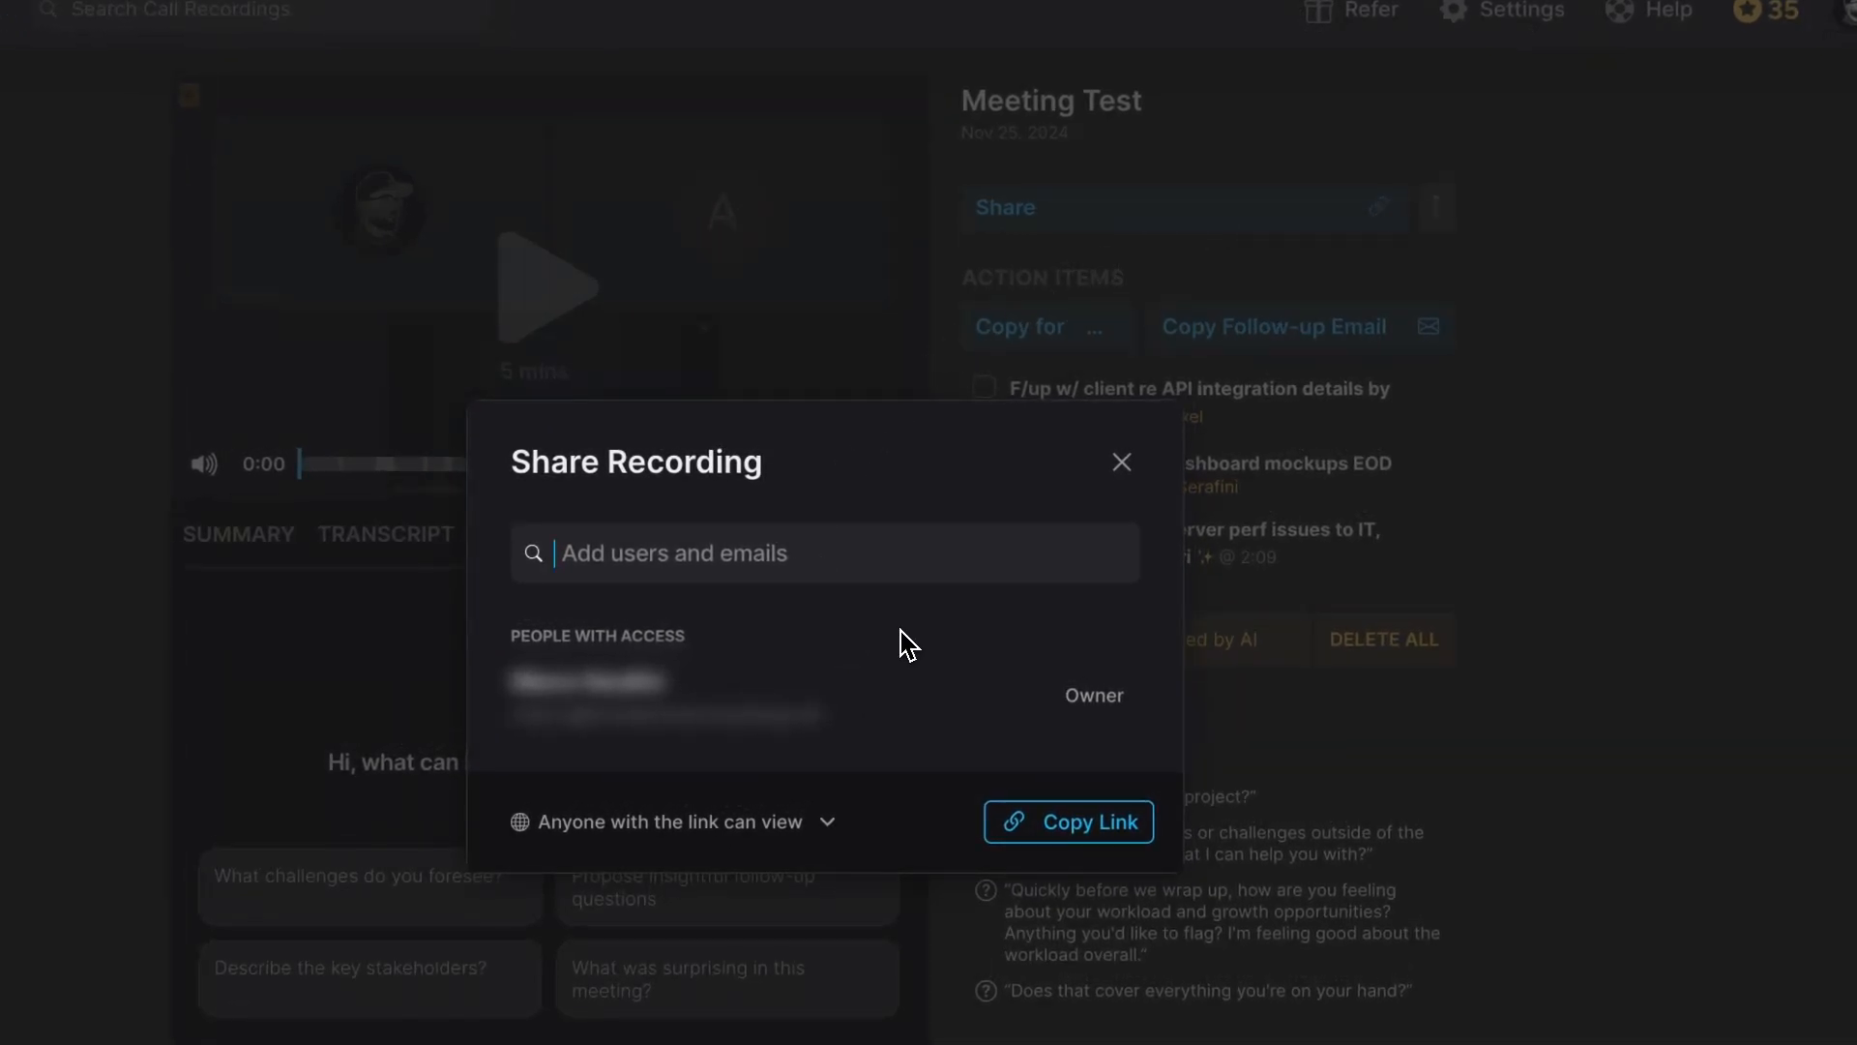
pyautogui.click(1120, 462)
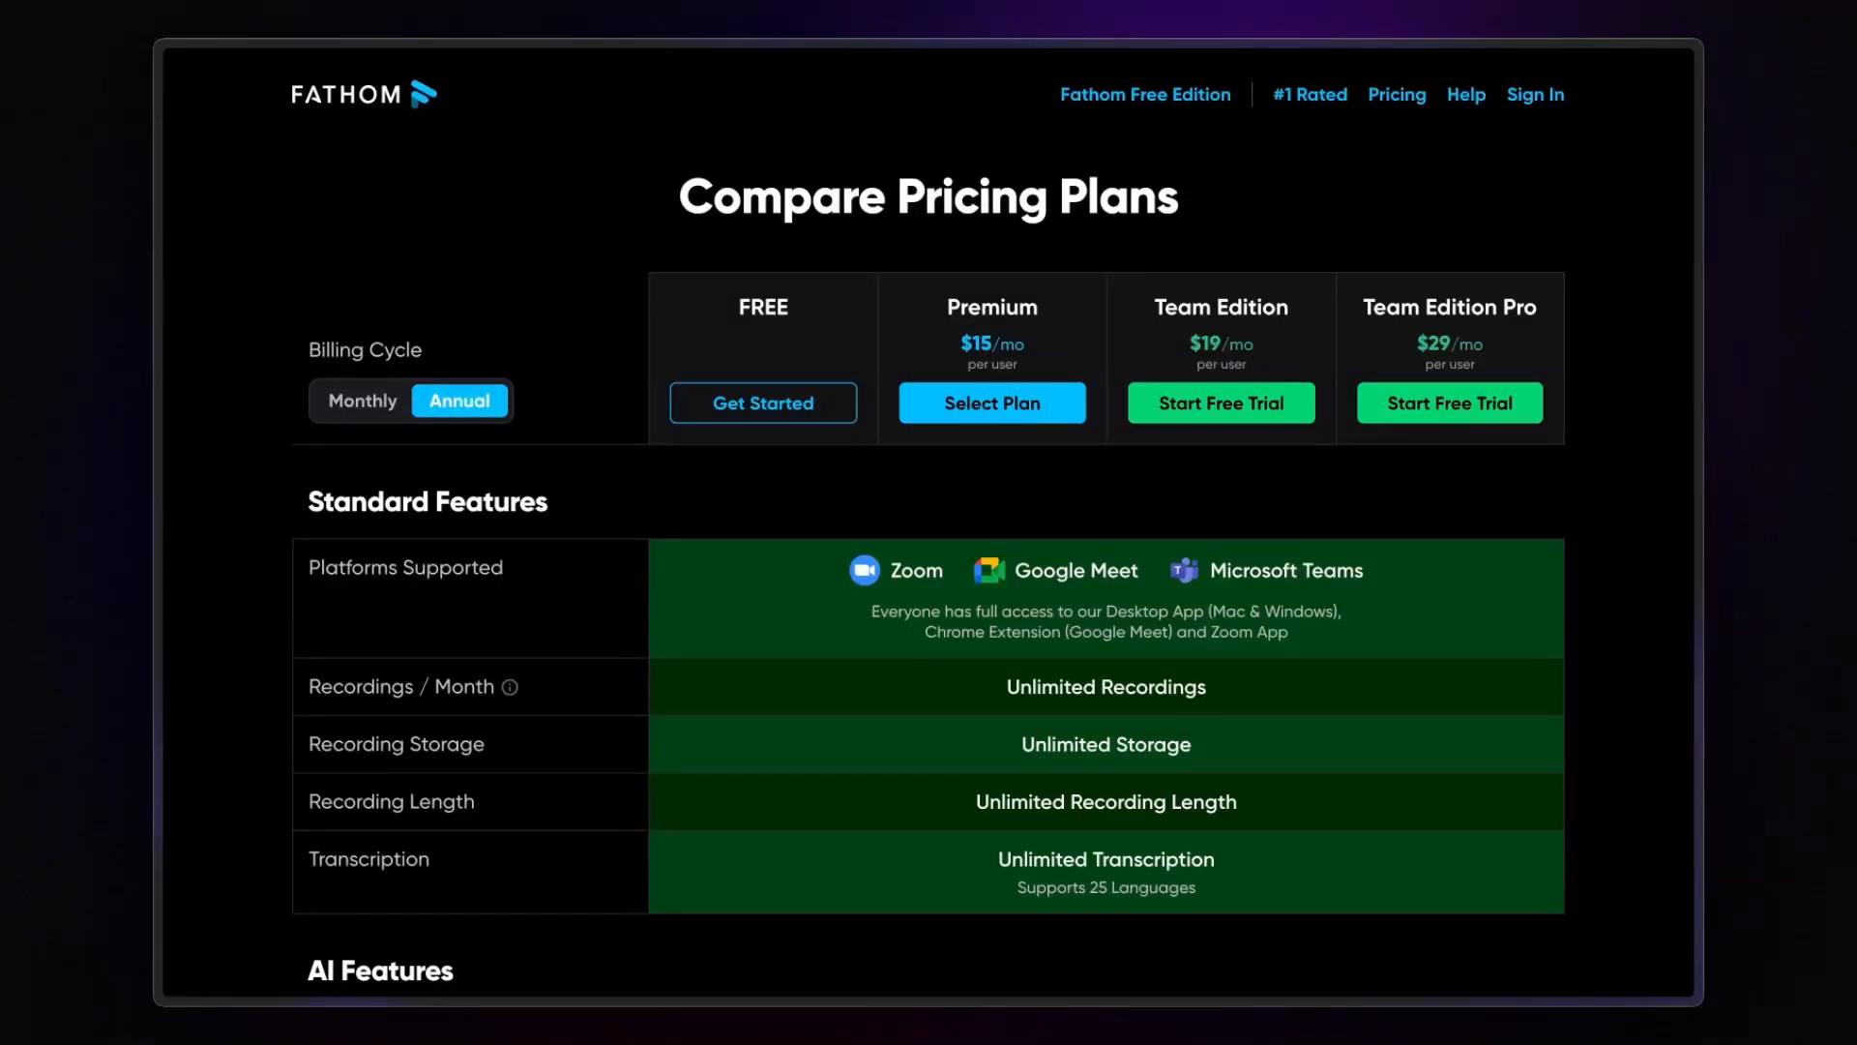
# - Scroll the pricing comparison past AI, Core, Branding and Integrations to Team Features
pyautogui.scroll(-3)
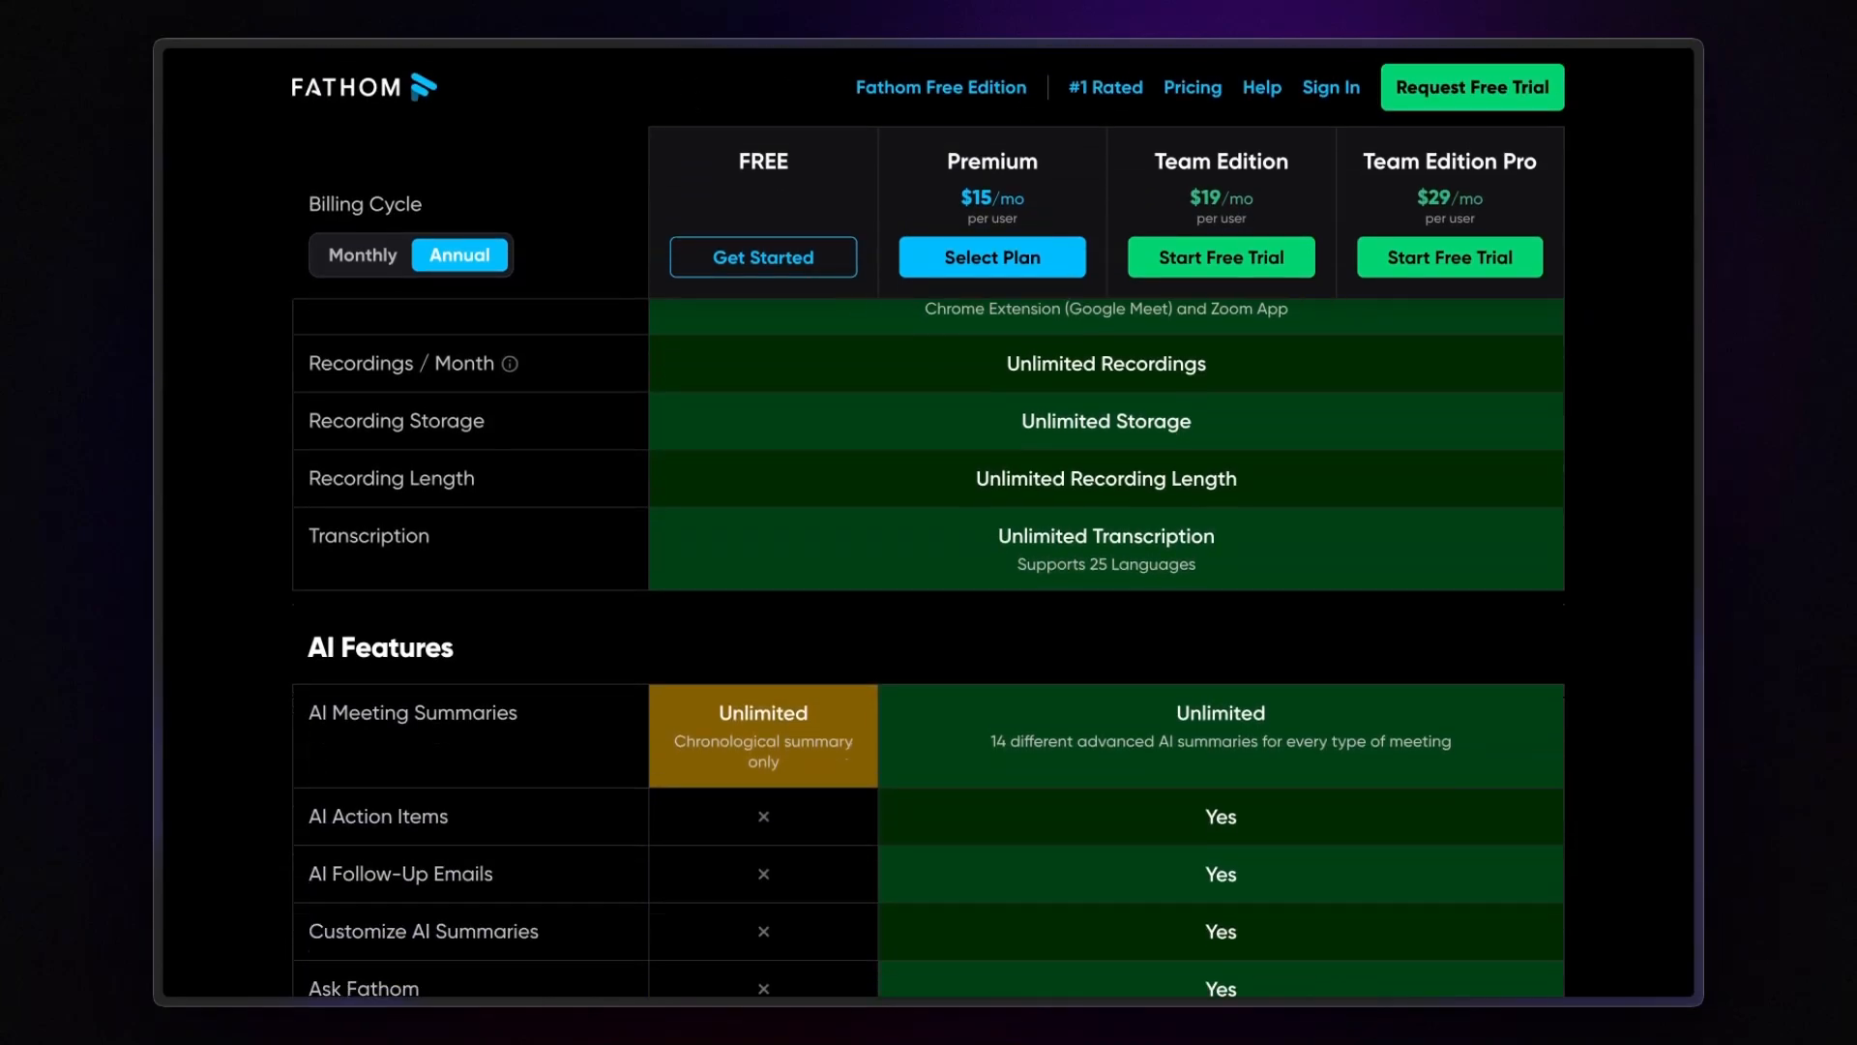
pyautogui.scroll(-3)
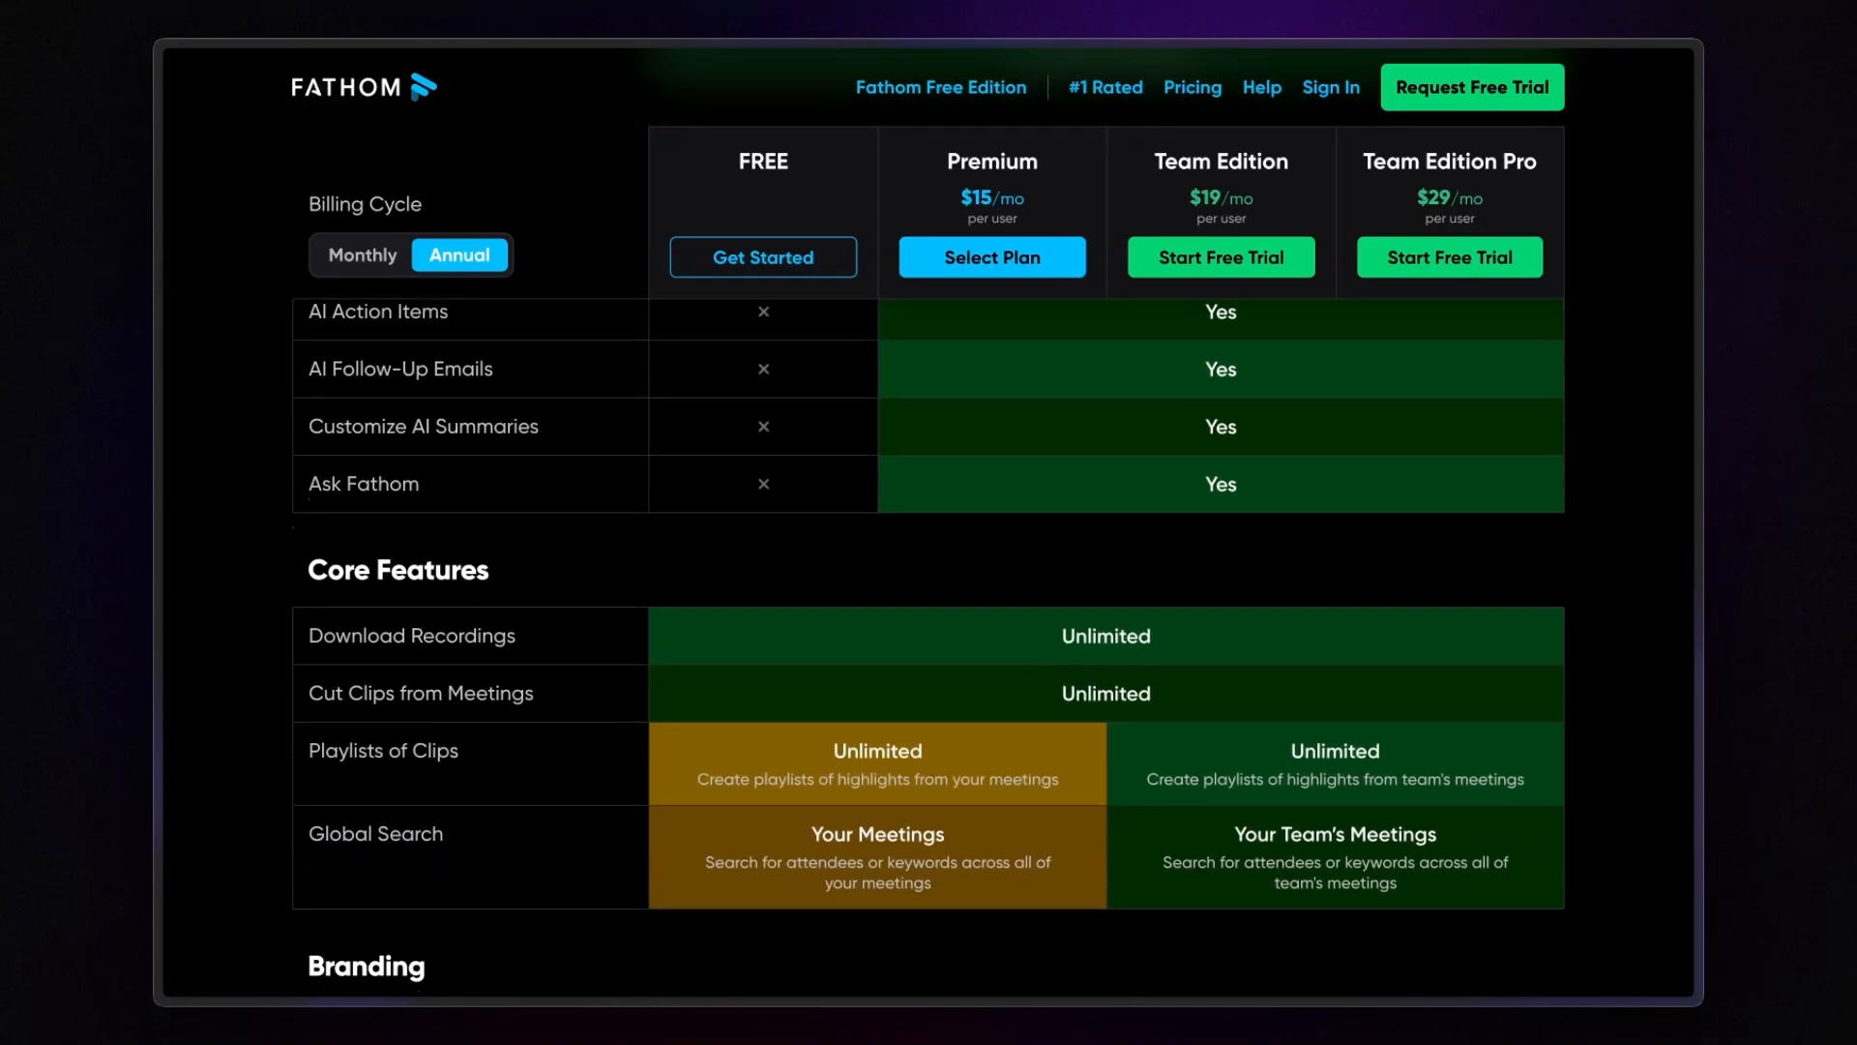
pyautogui.scroll(-3)
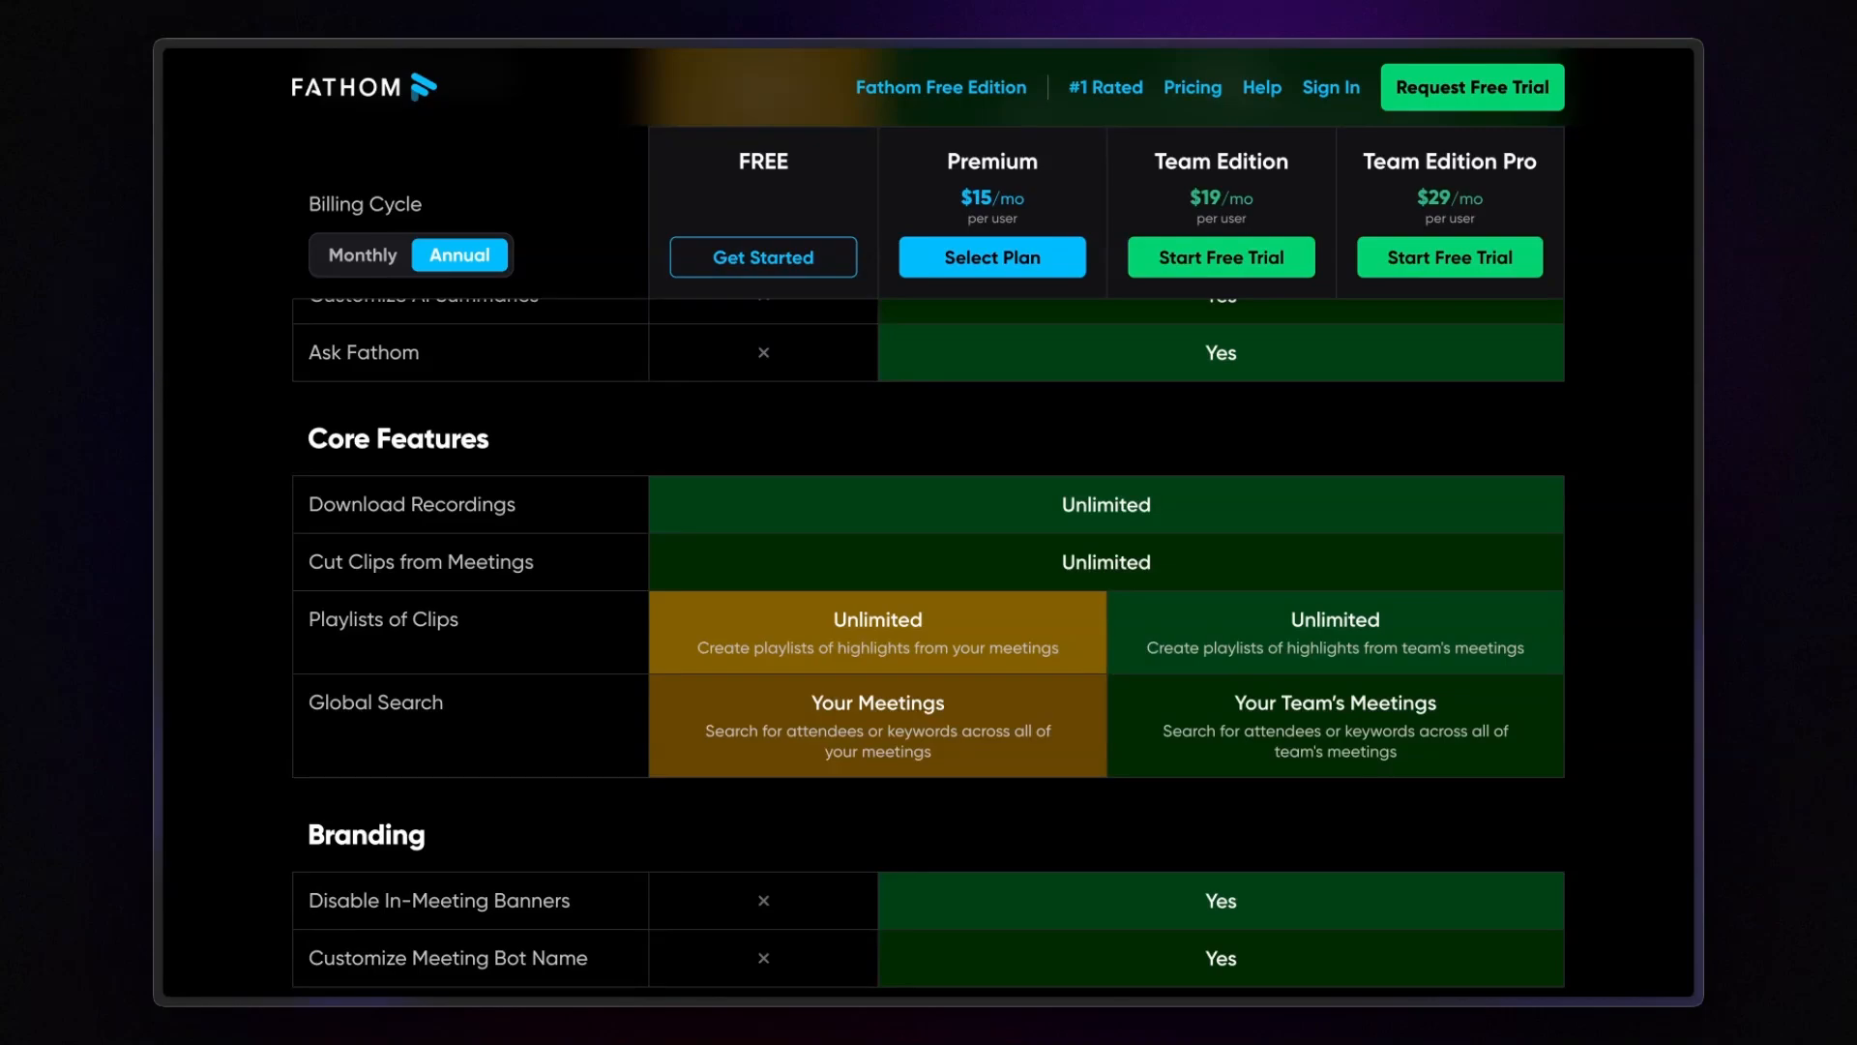
pyautogui.scroll(-3)
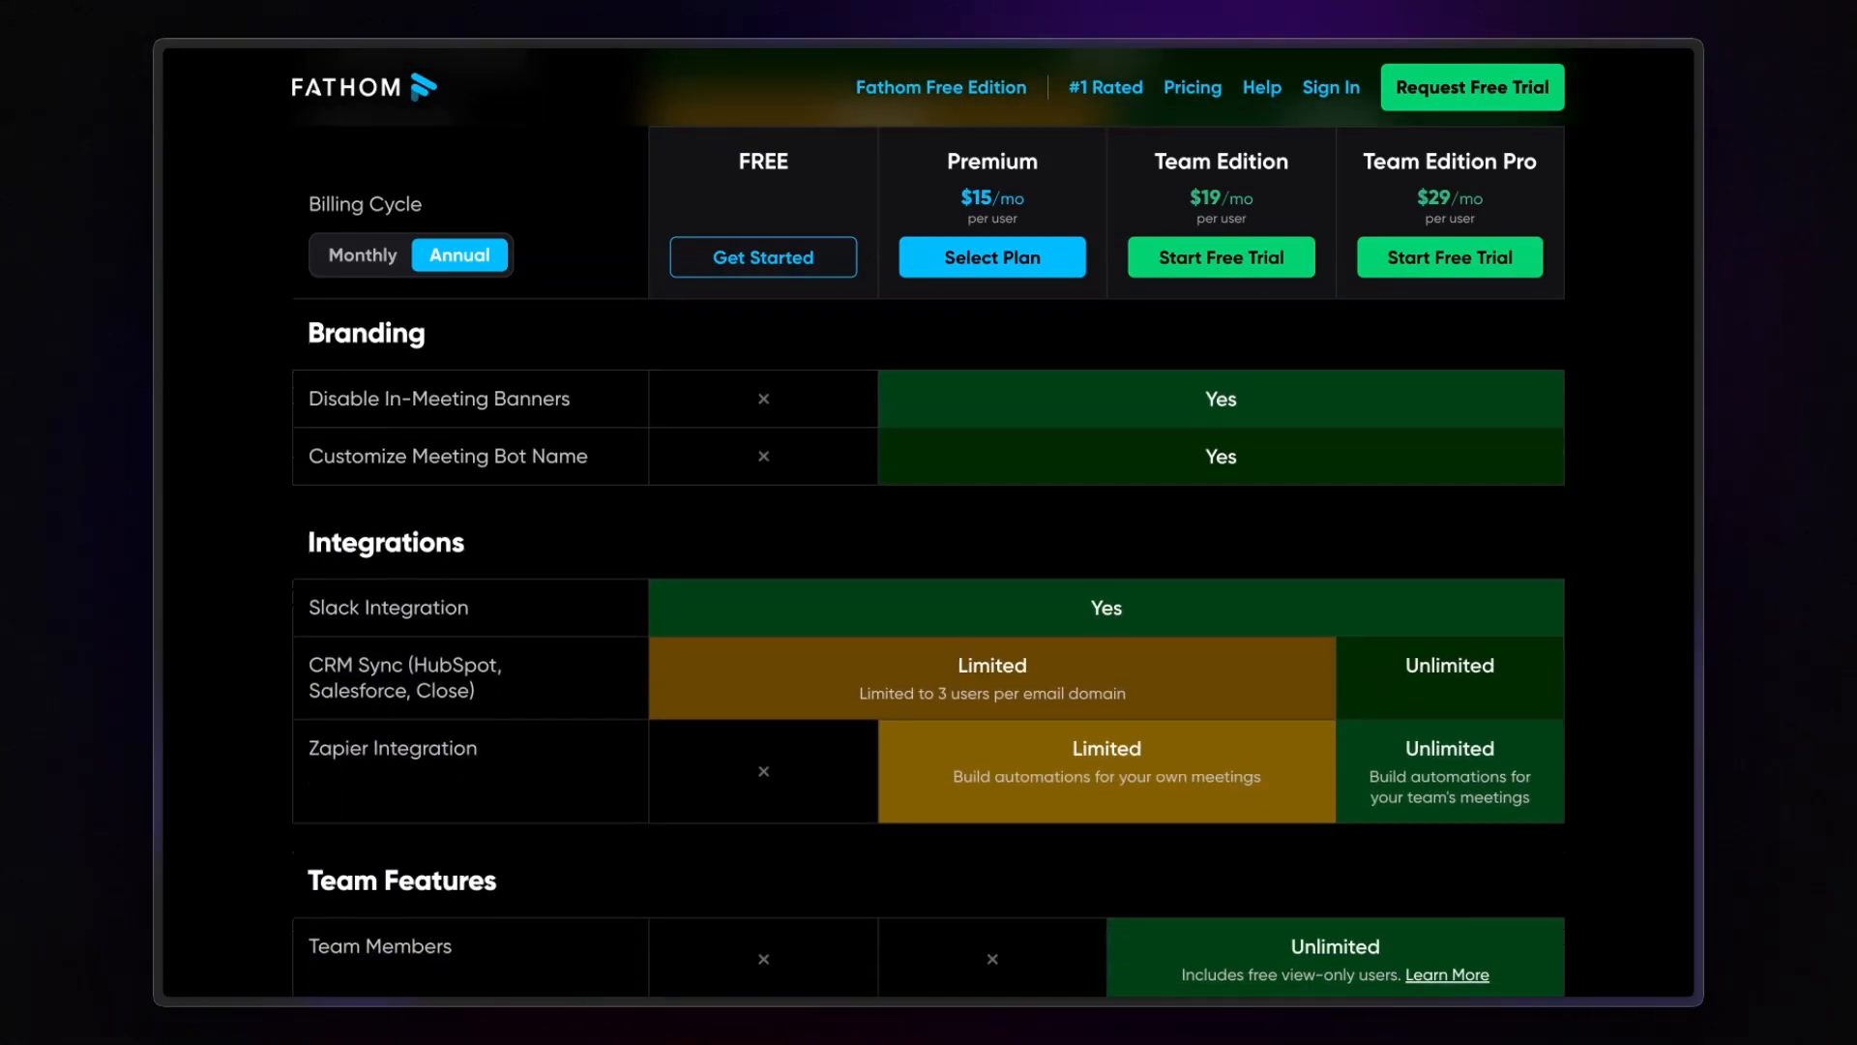
pyautogui.scroll(-3)
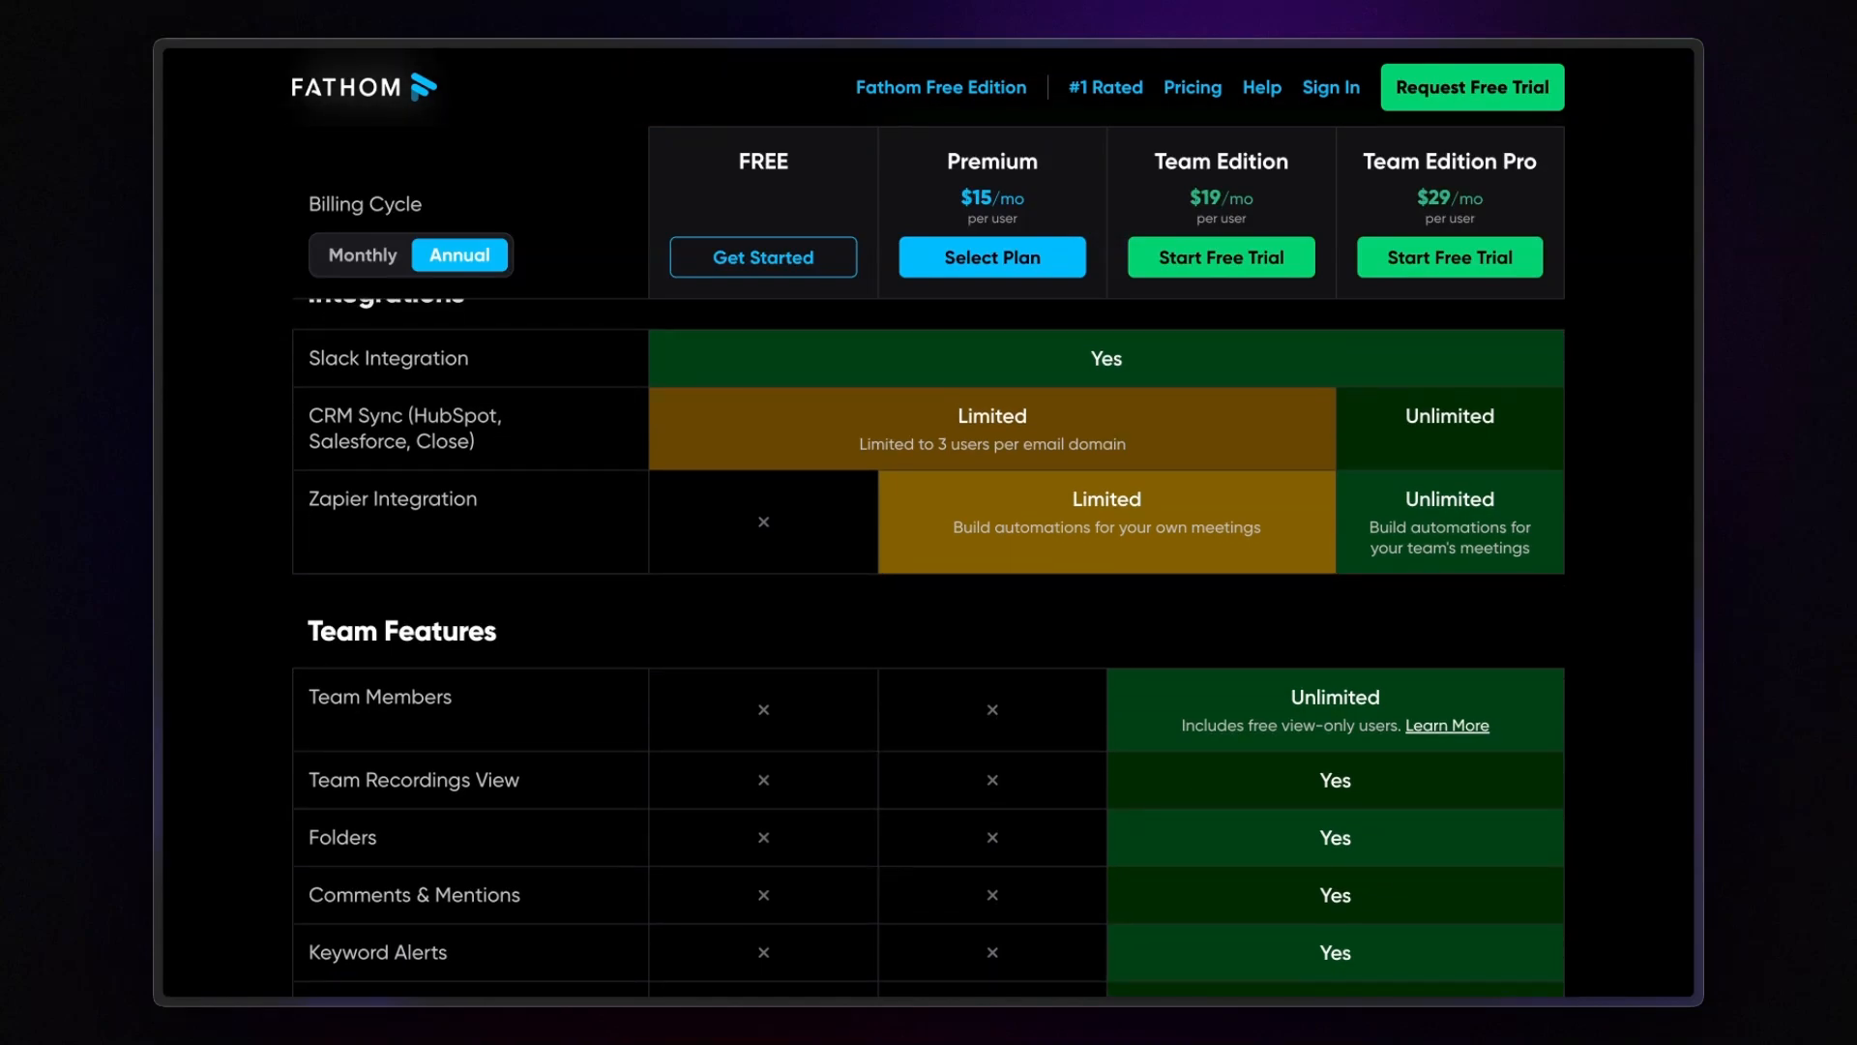
pyautogui.scroll(-3)
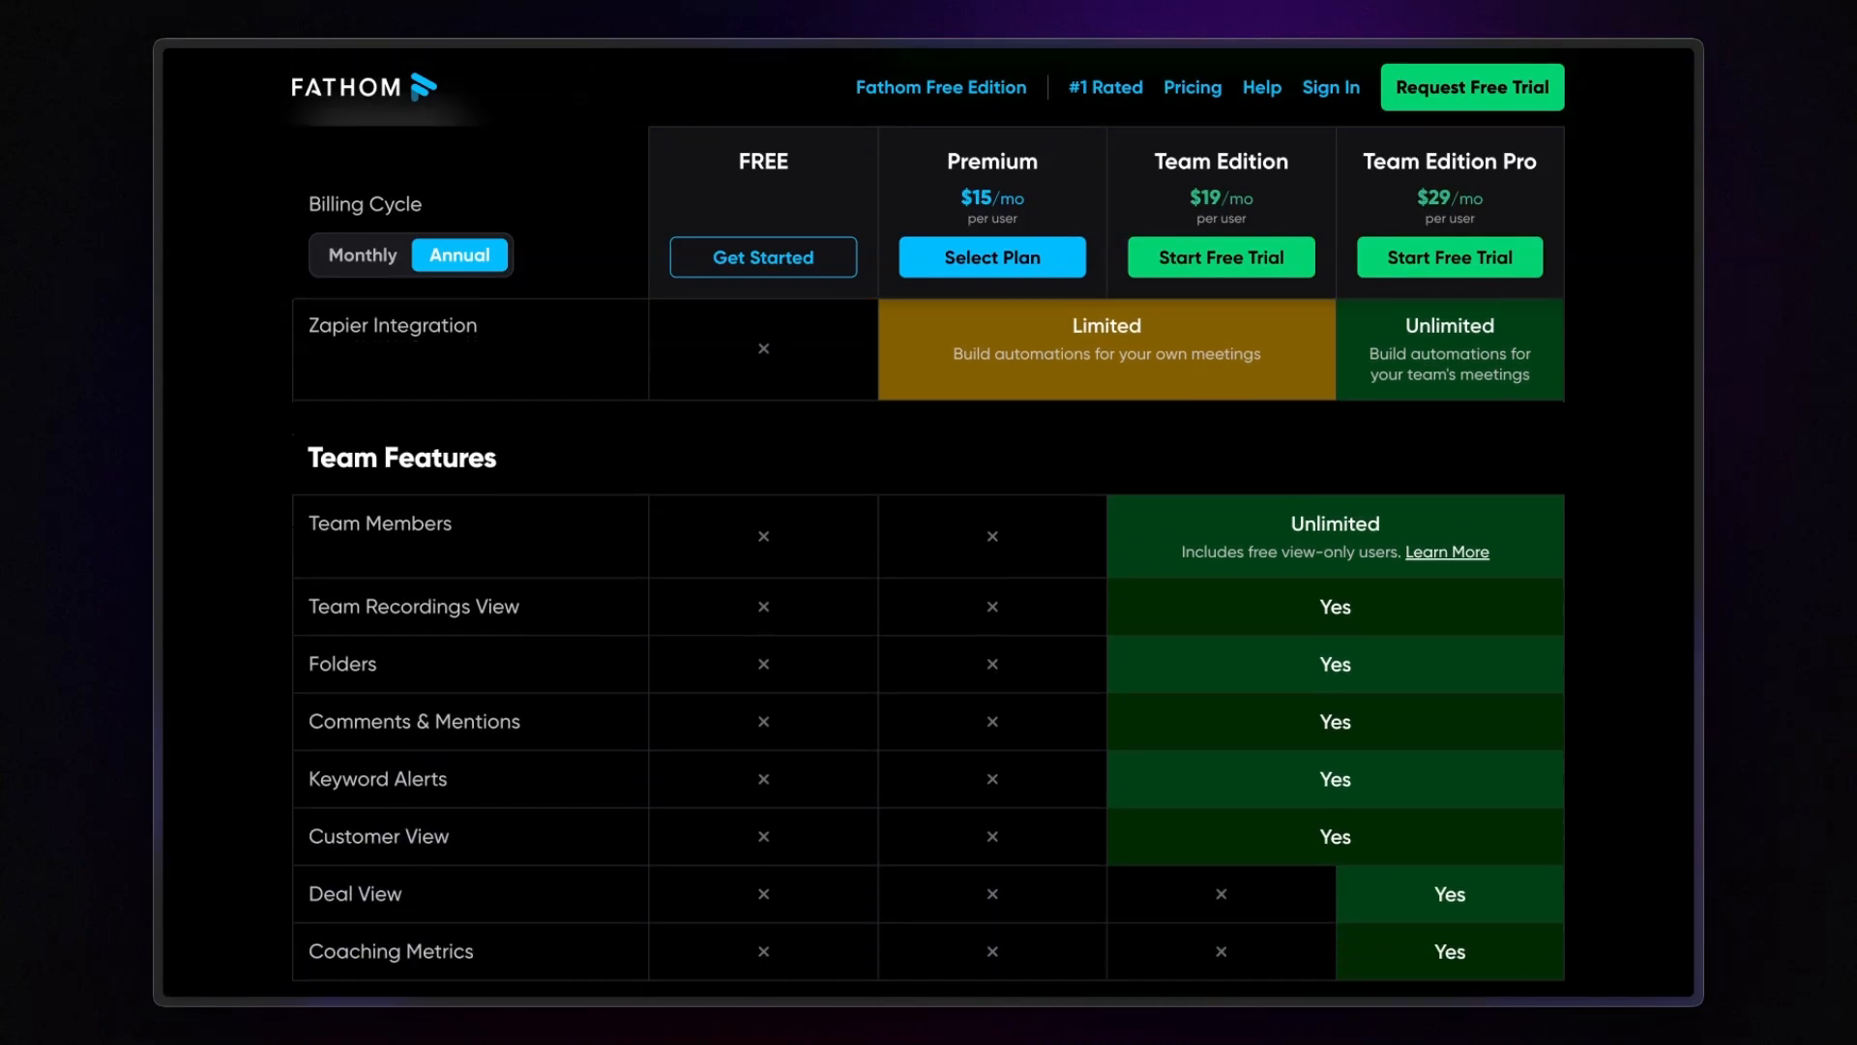